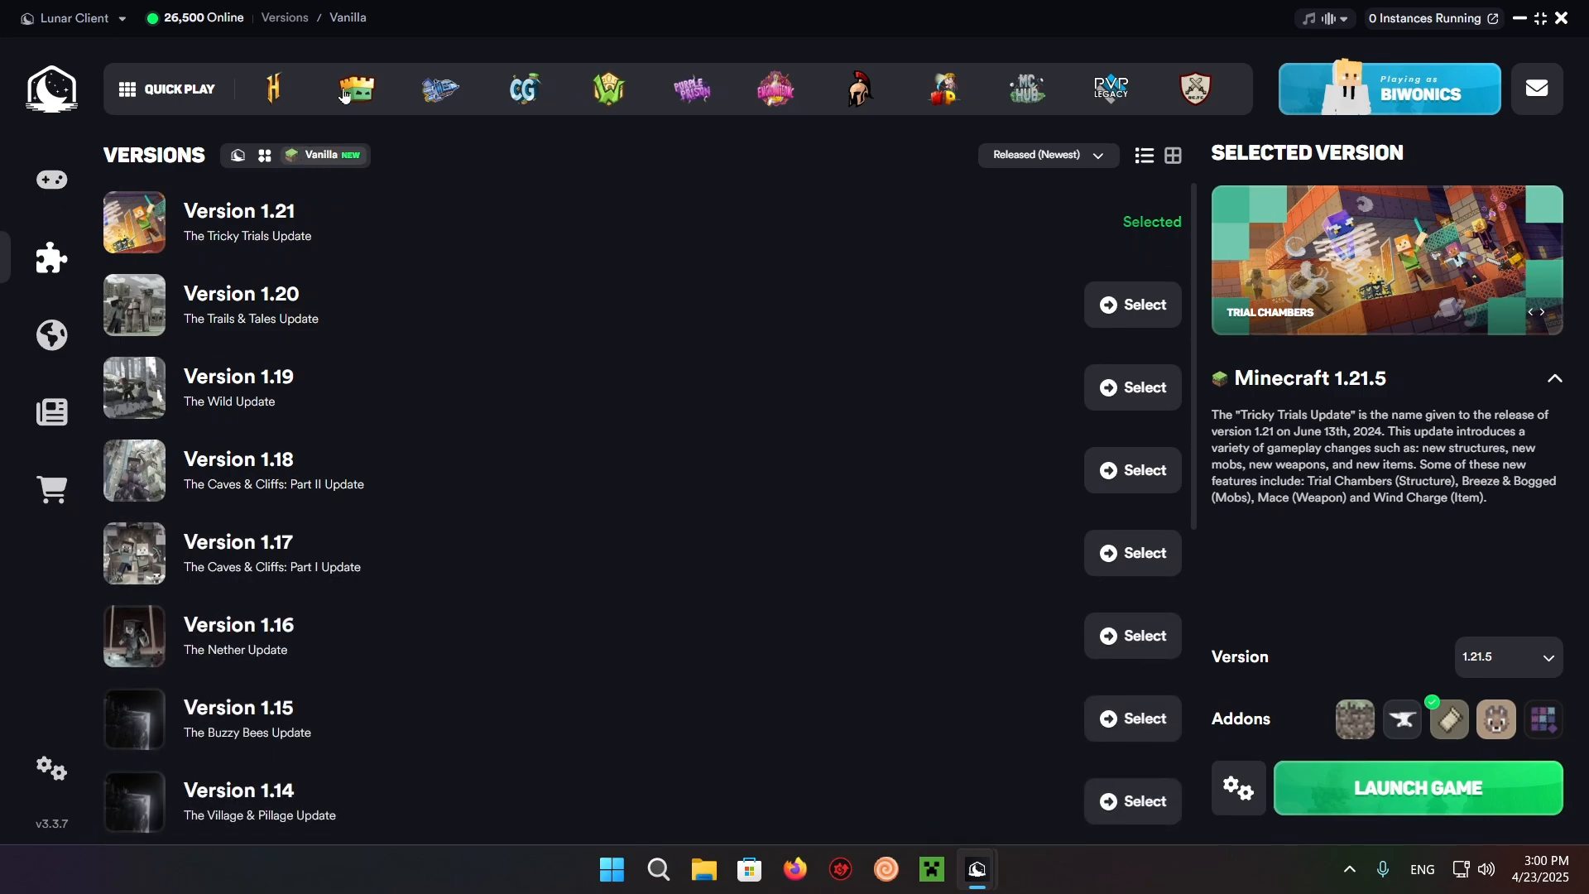
pyautogui.moveTo(1493, 635)
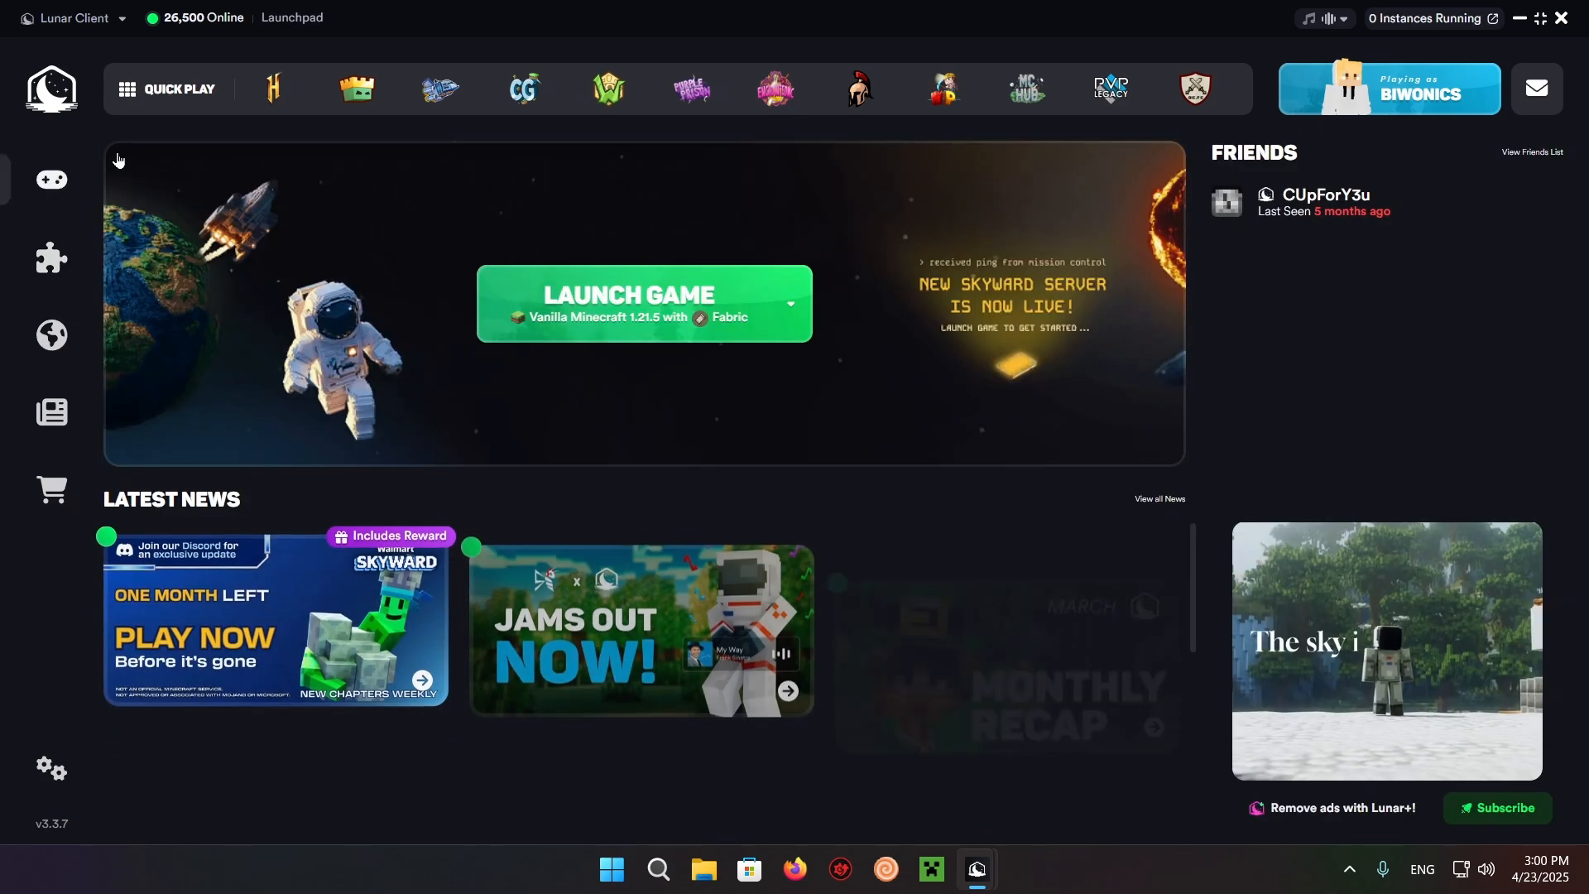
# - Scroll through the Launchpad news with Vanilla Minecraft 1.21.5 Fabric selected
pyautogui.scroll(-3)
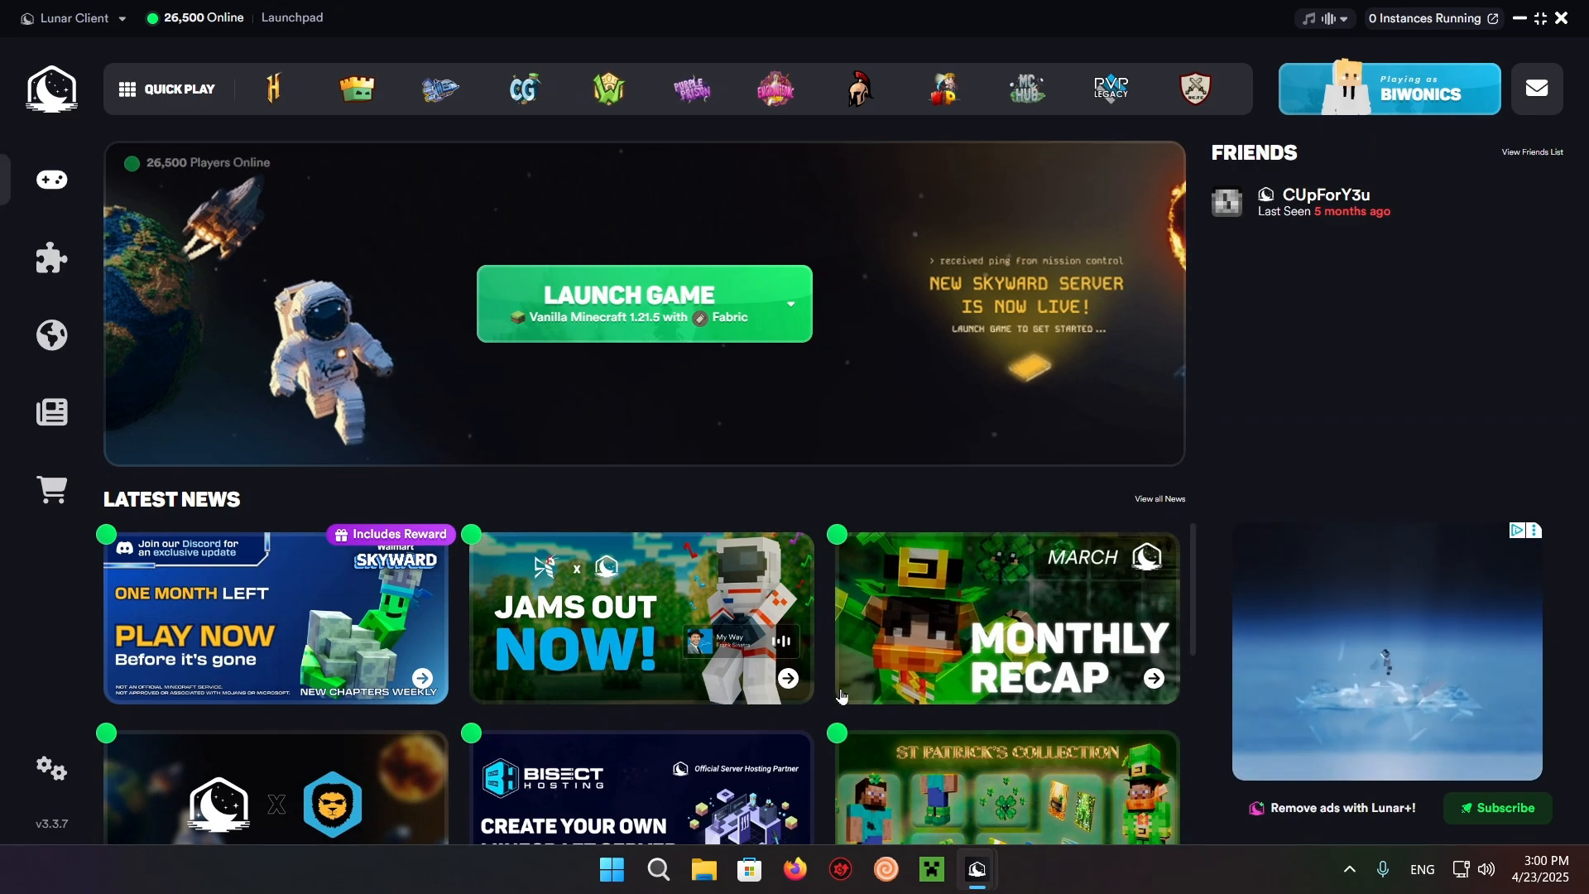
# - Reach the Modrinth website in Firefox and browse its Mods catalogue
pyautogui.click(795, 869)
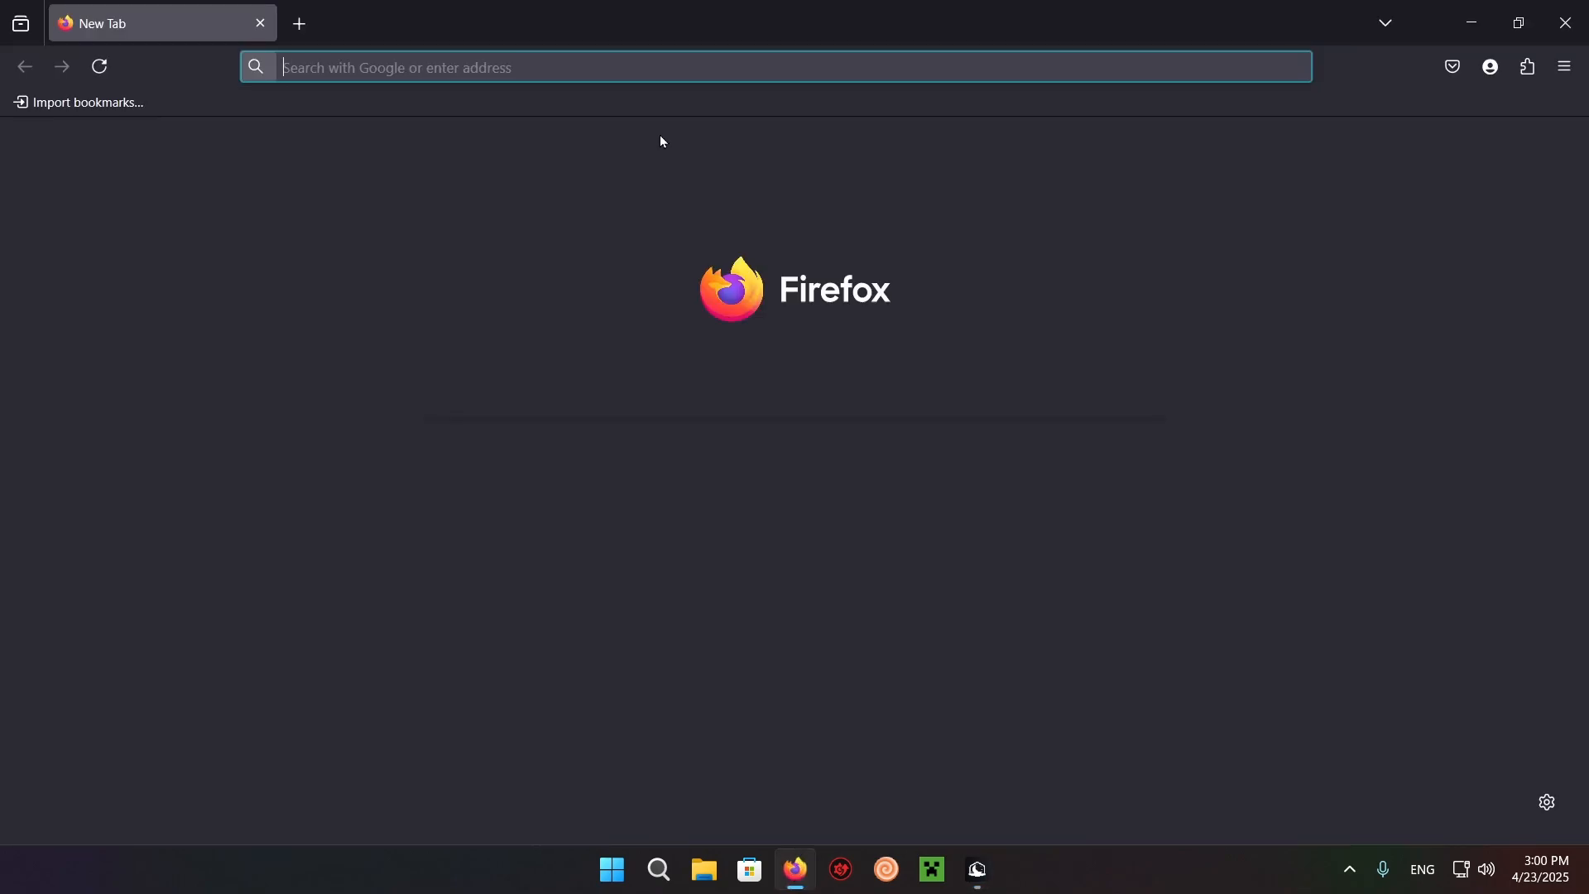
pyautogui.write('modri')
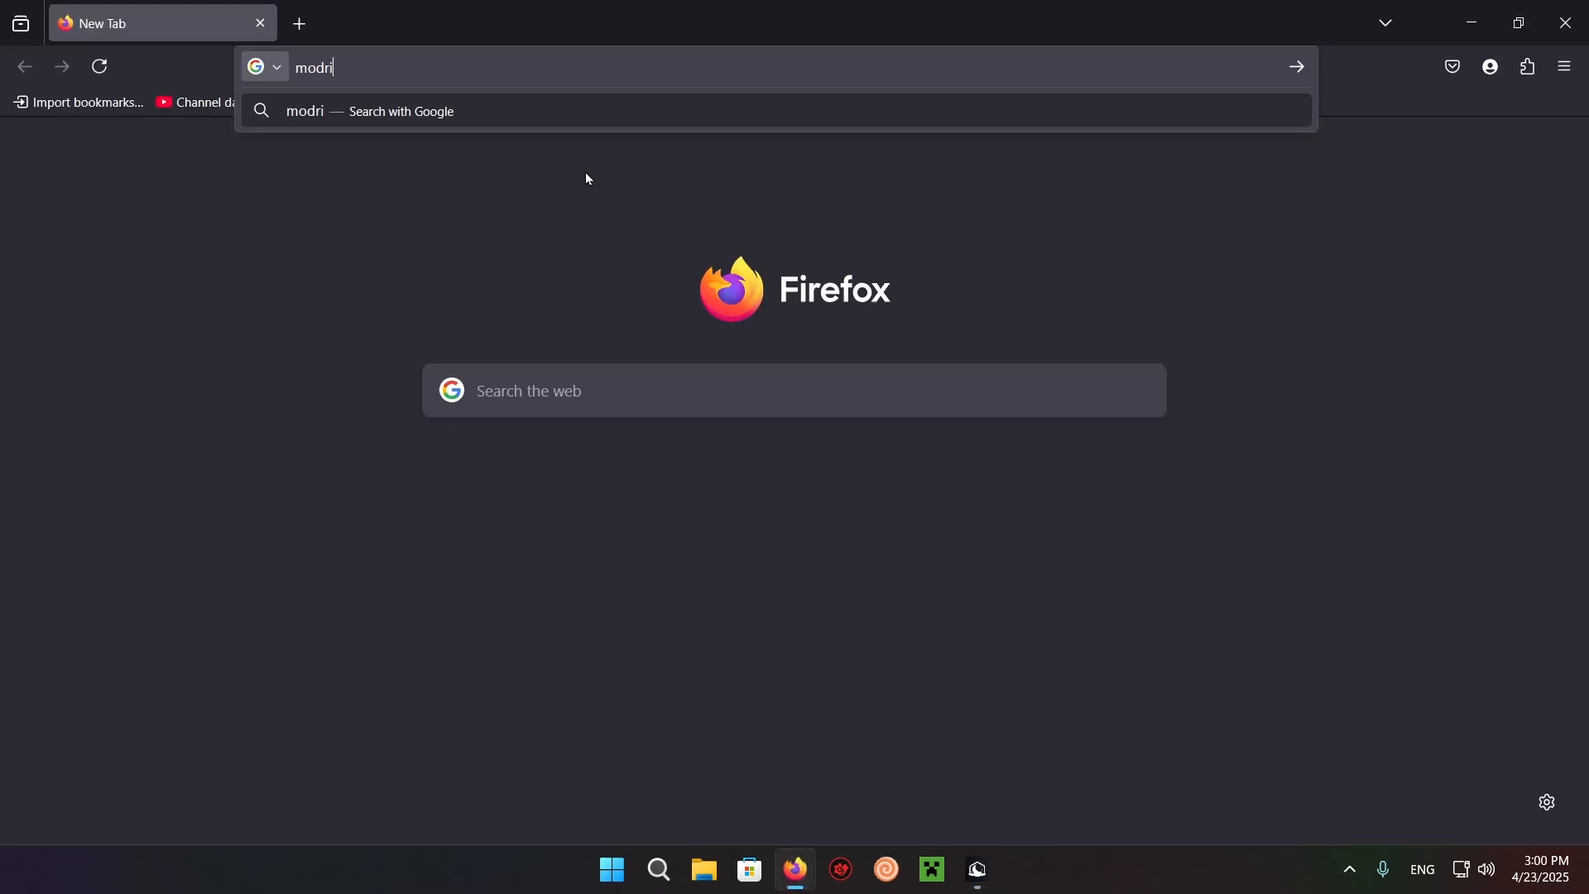
pyautogui.press('Enter')
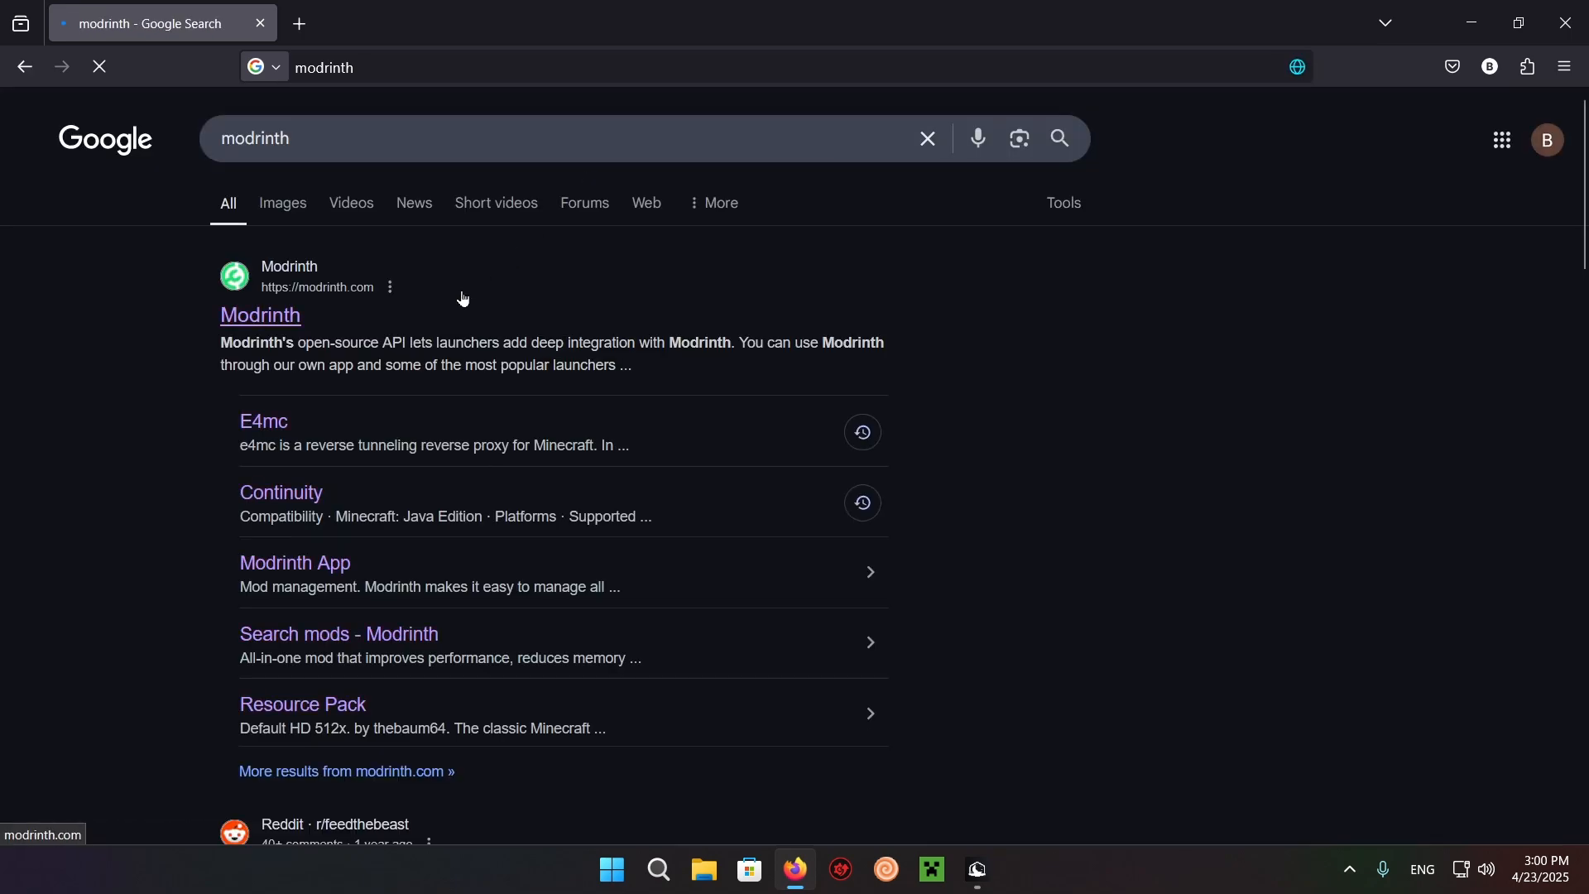
pyautogui.click(260, 314)
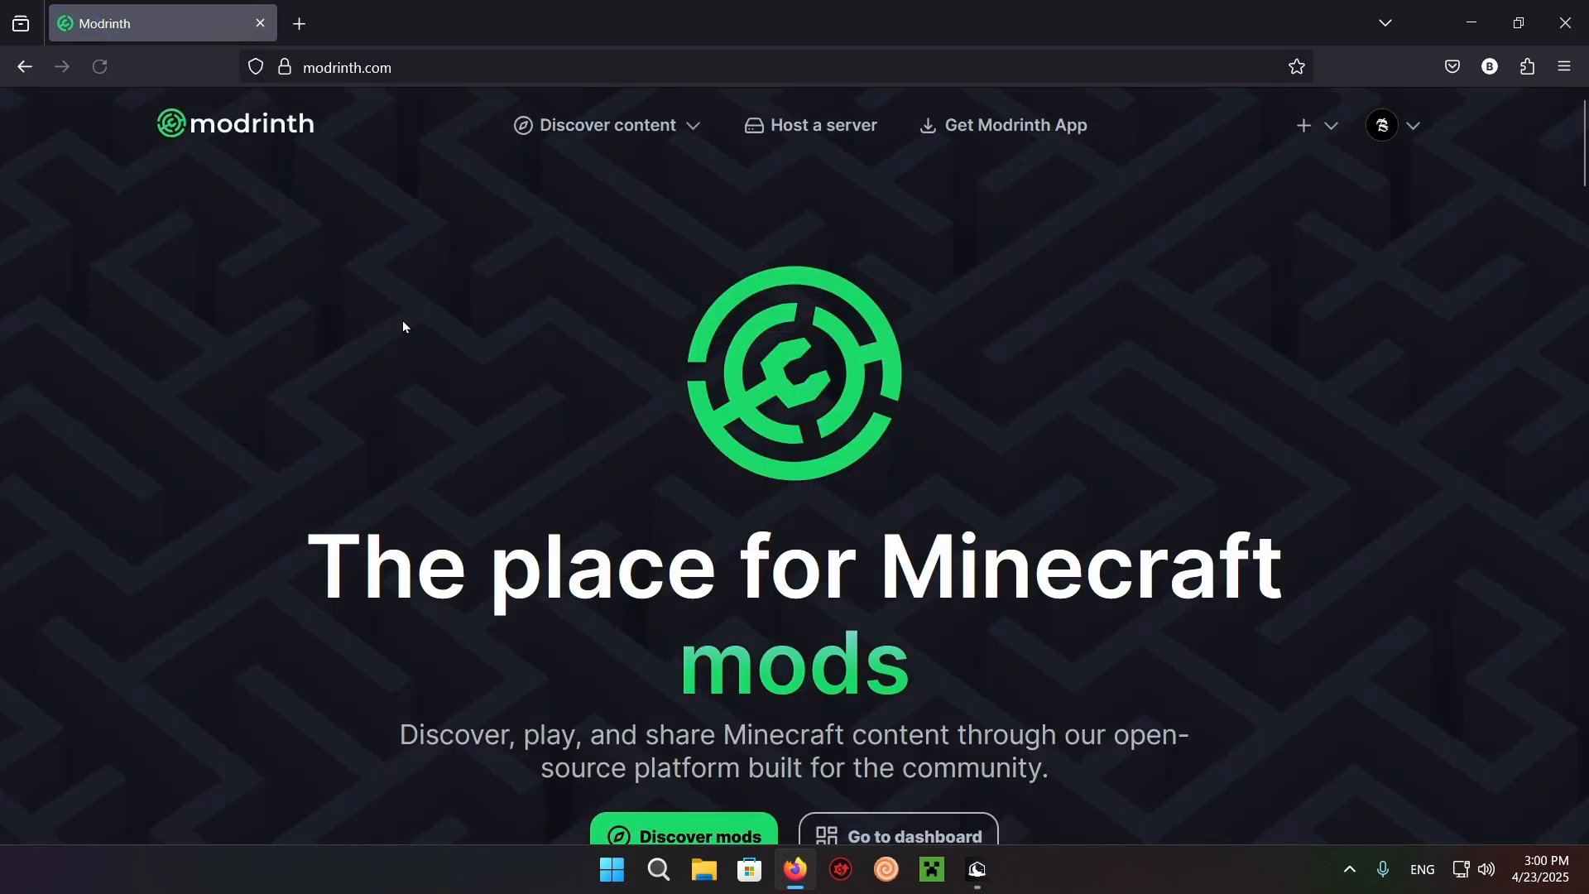
pyautogui.click(606, 124)
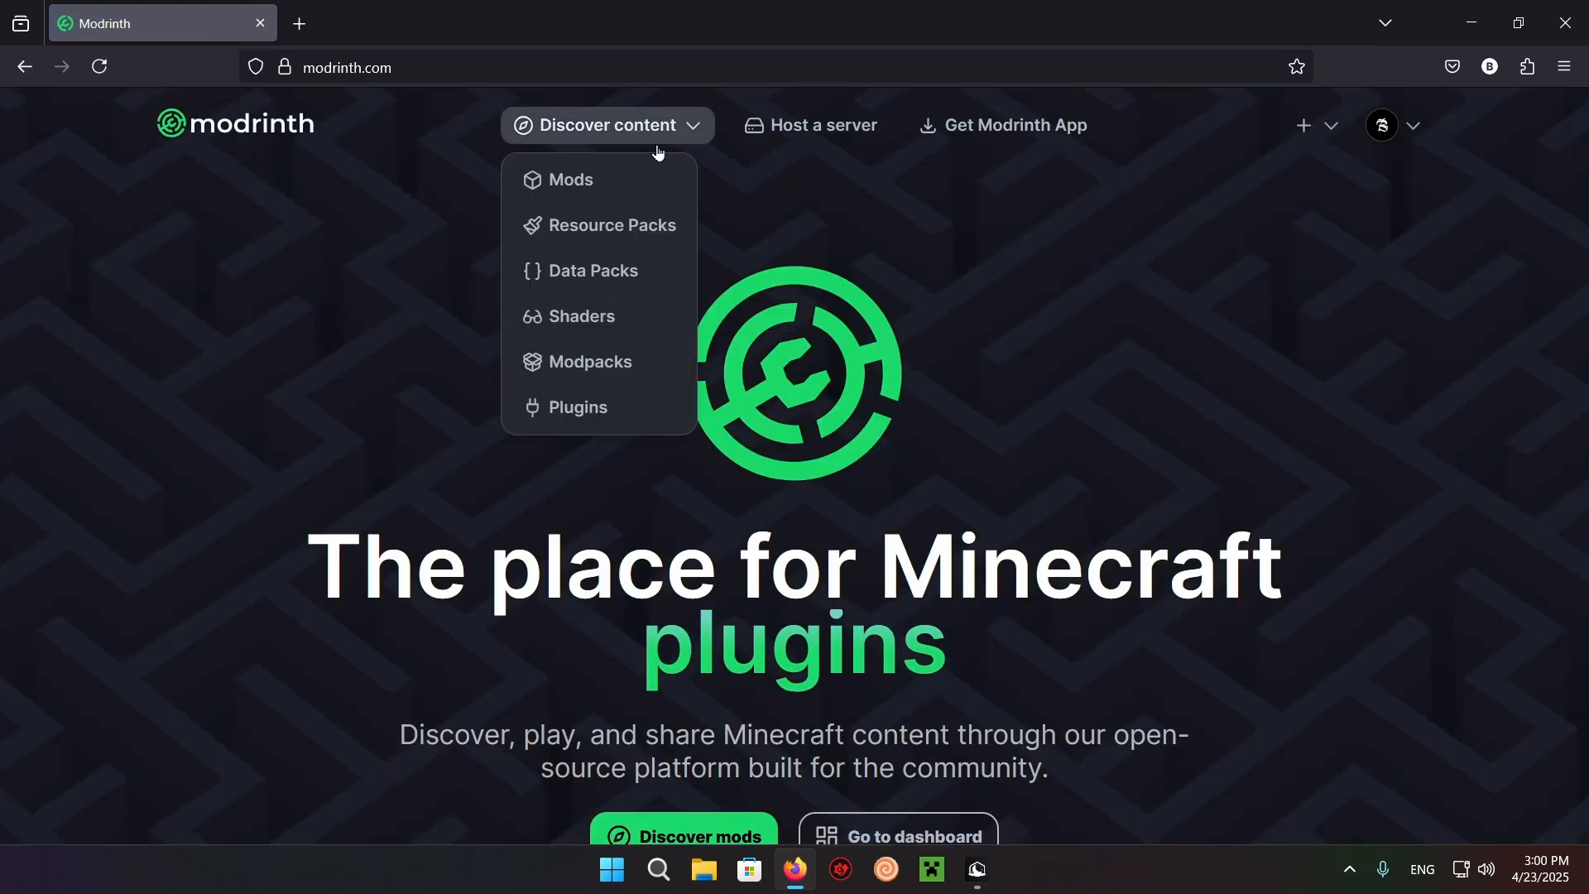
pyautogui.click(571, 179)
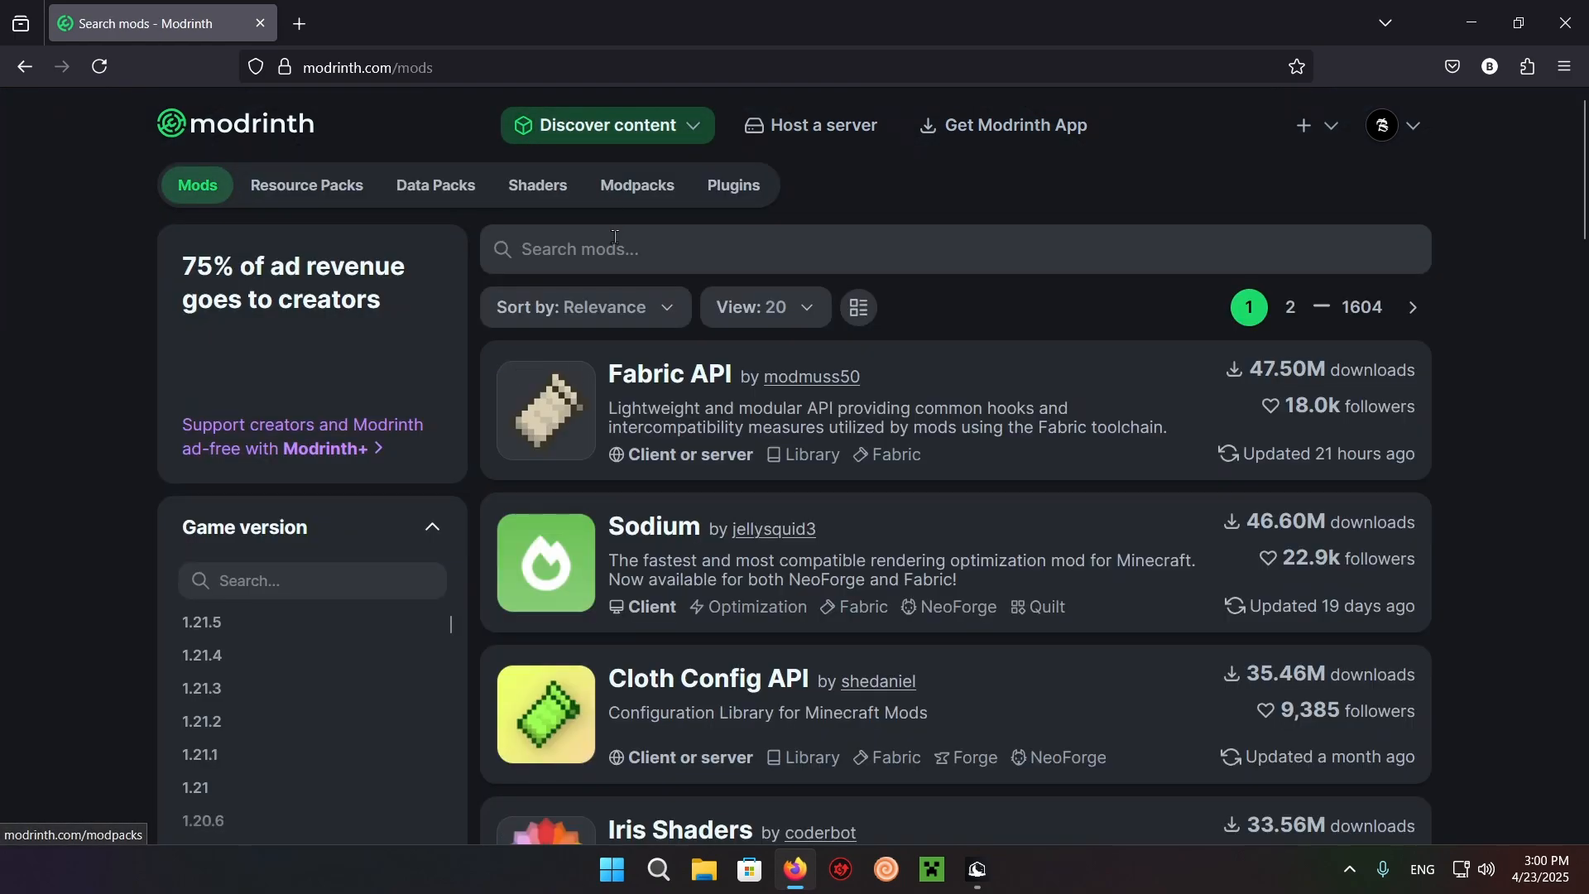
# - Find Xaero's Minimap and set its download to game version 1.21.5 on Fabric
pyautogui.write("Xaero's Minimap")
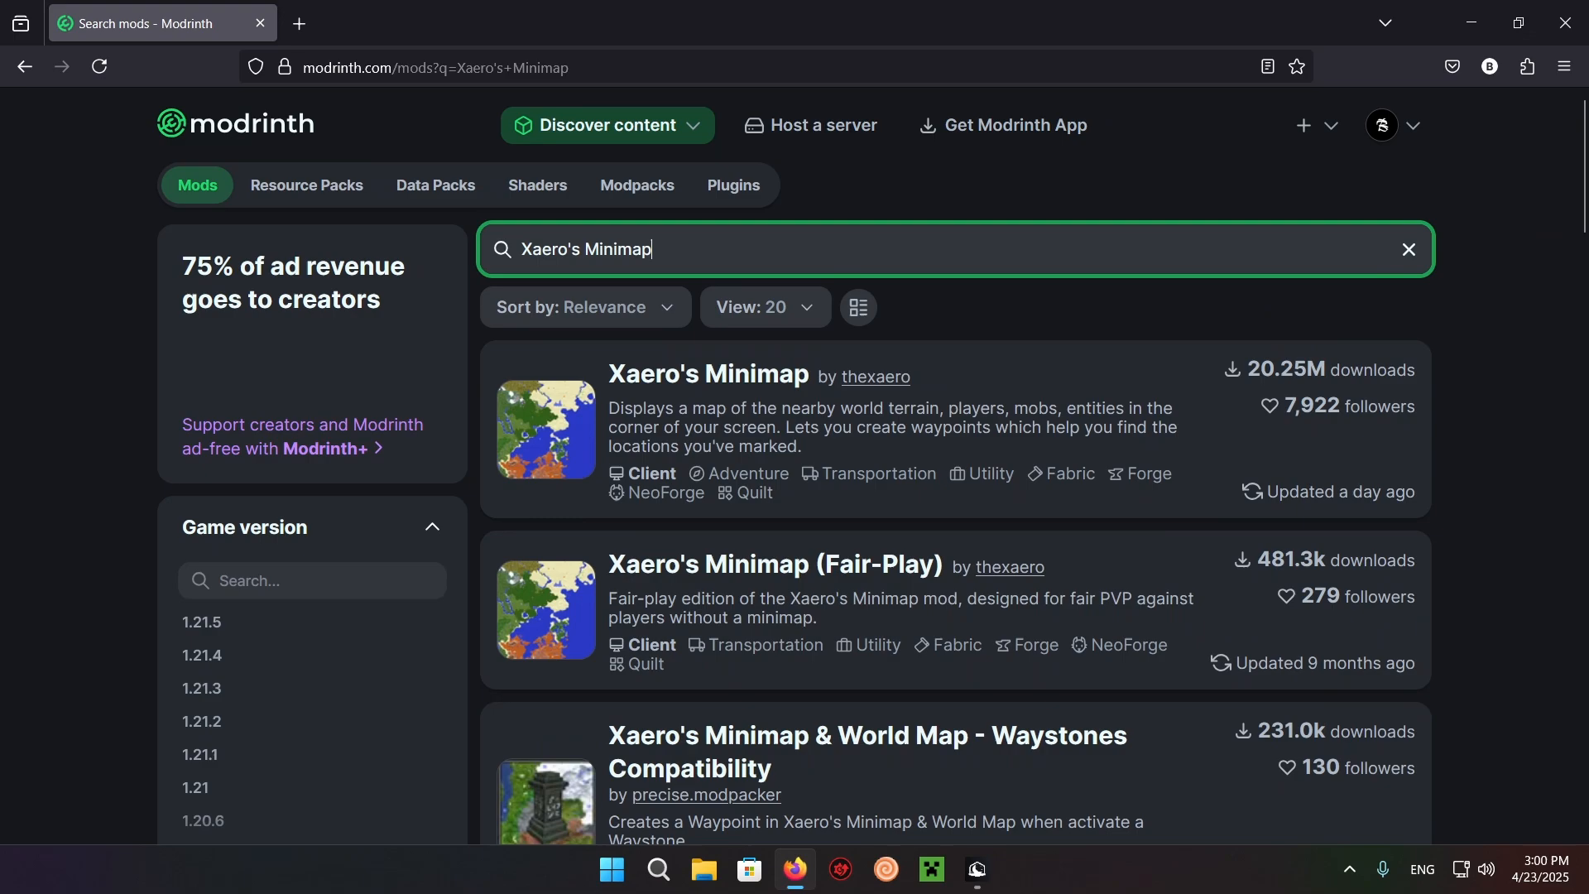
pyautogui.click(707, 376)
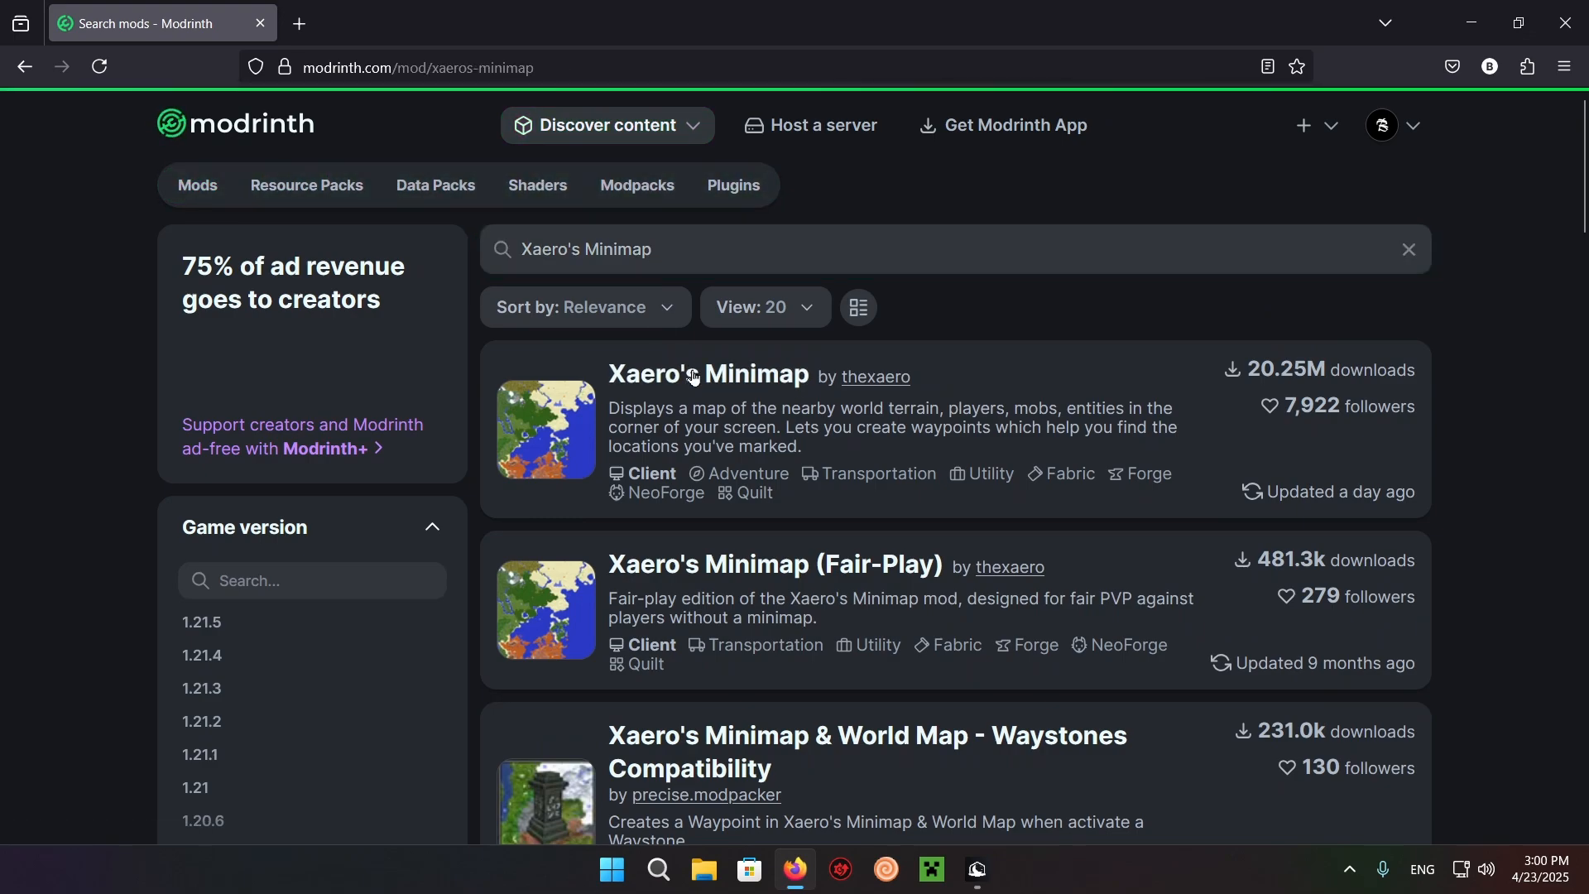
pyautogui.click(707, 374)
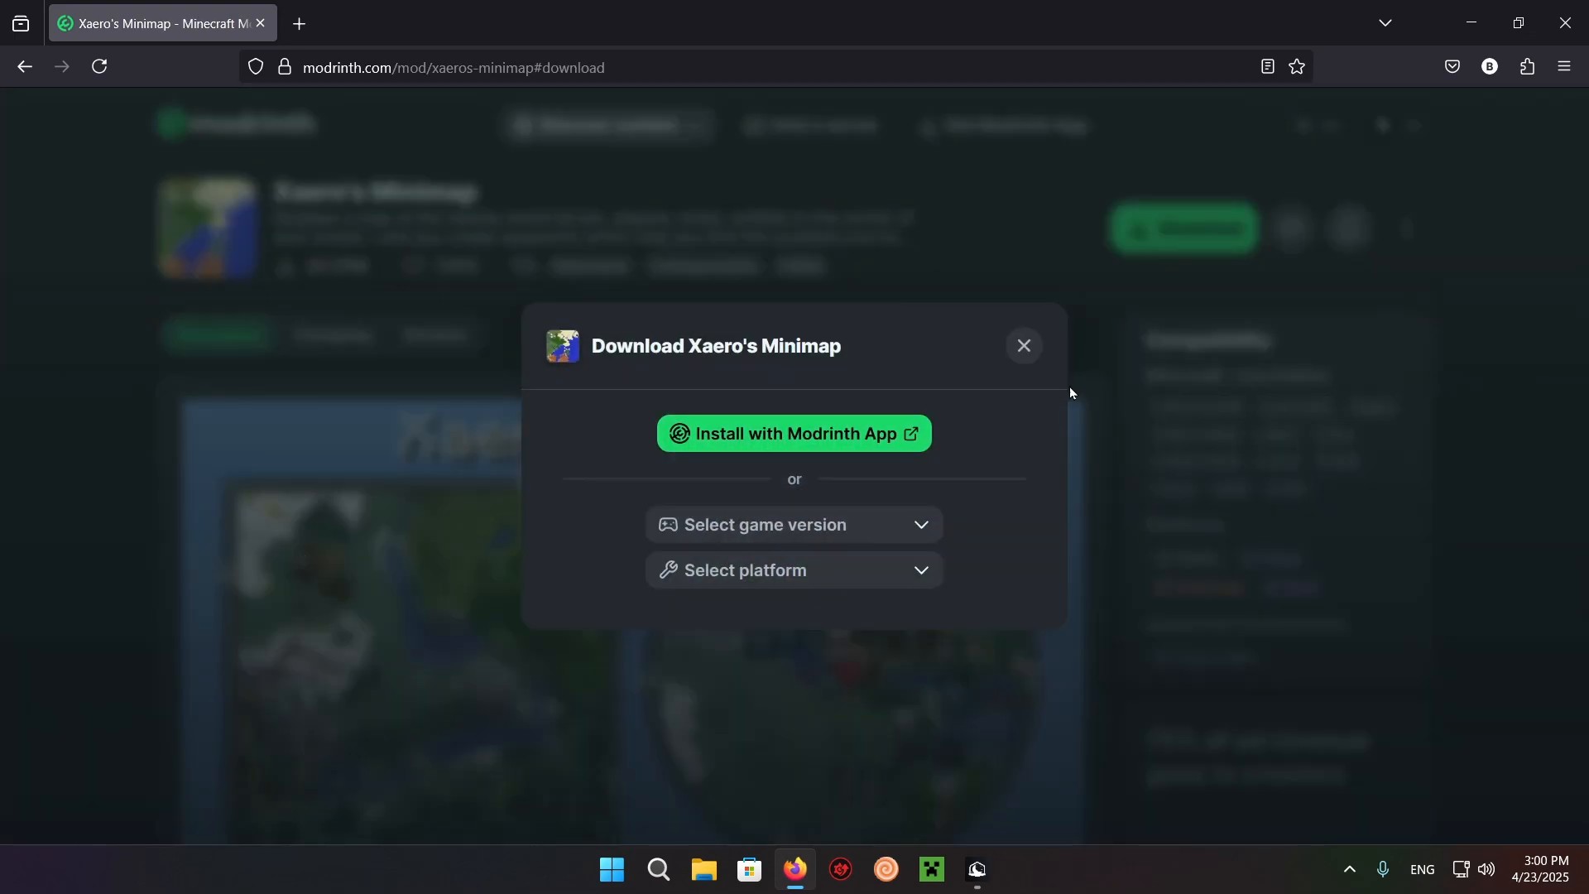
pyautogui.click(793, 525)
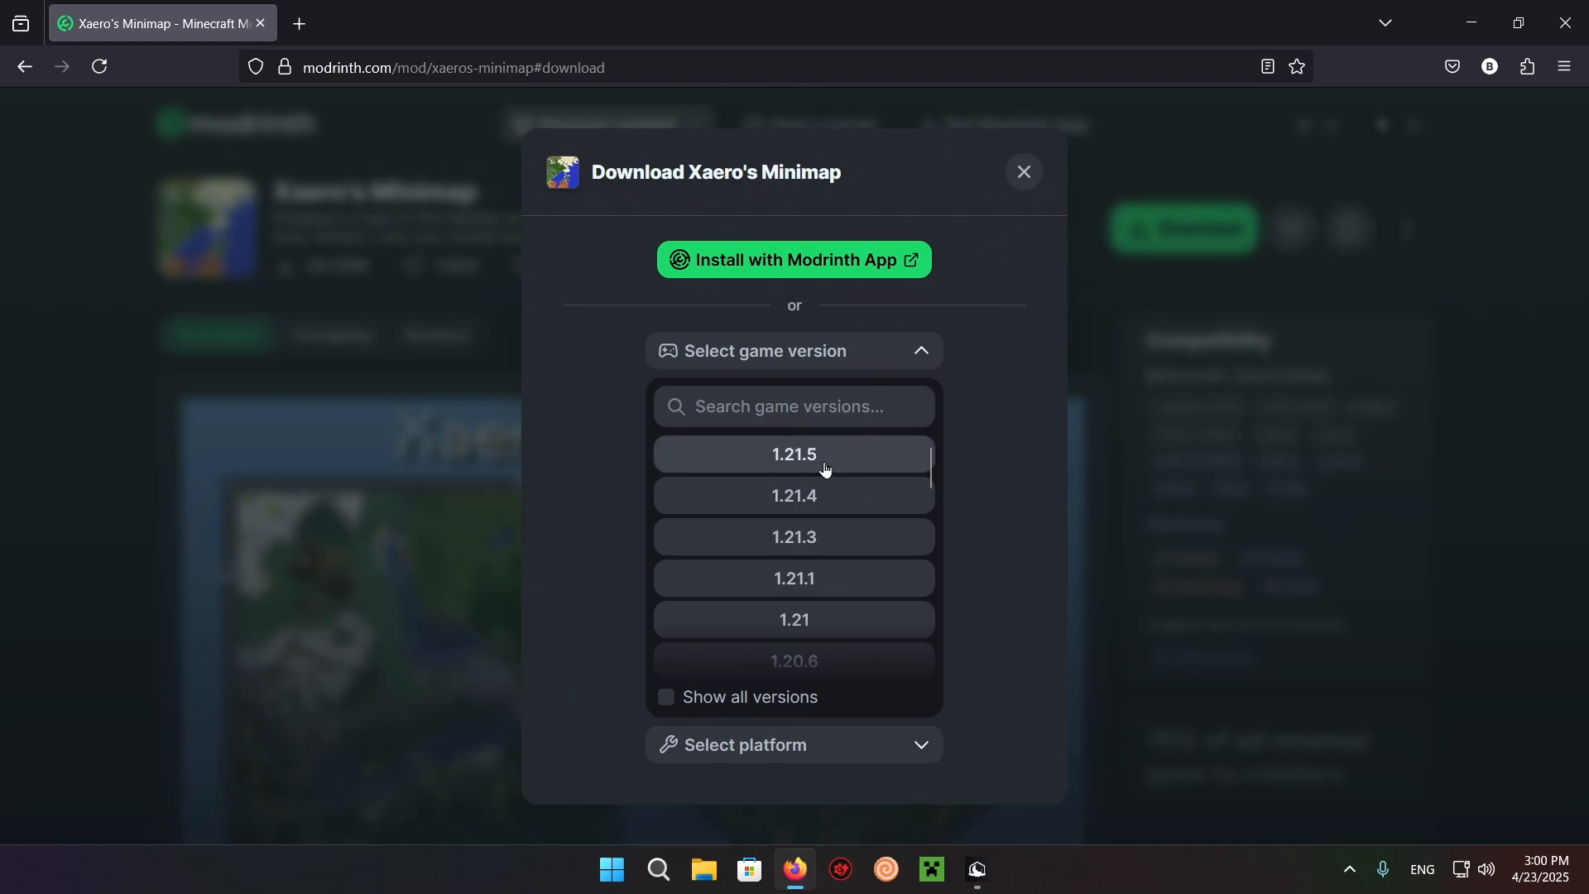
pyautogui.click(792, 454)
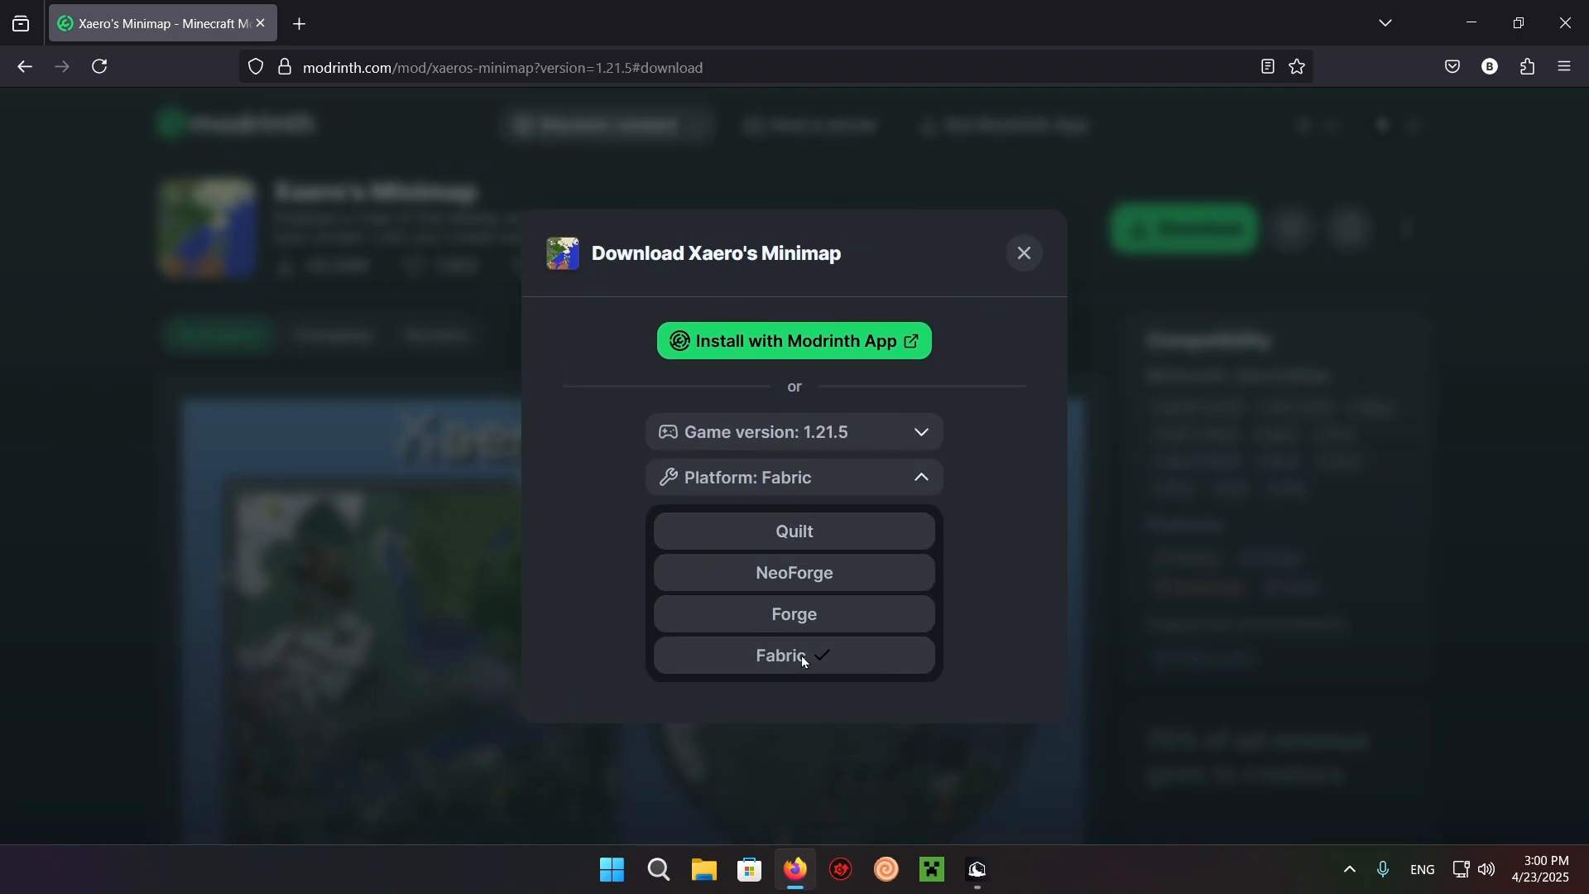
pyautogui.click(793, 655)
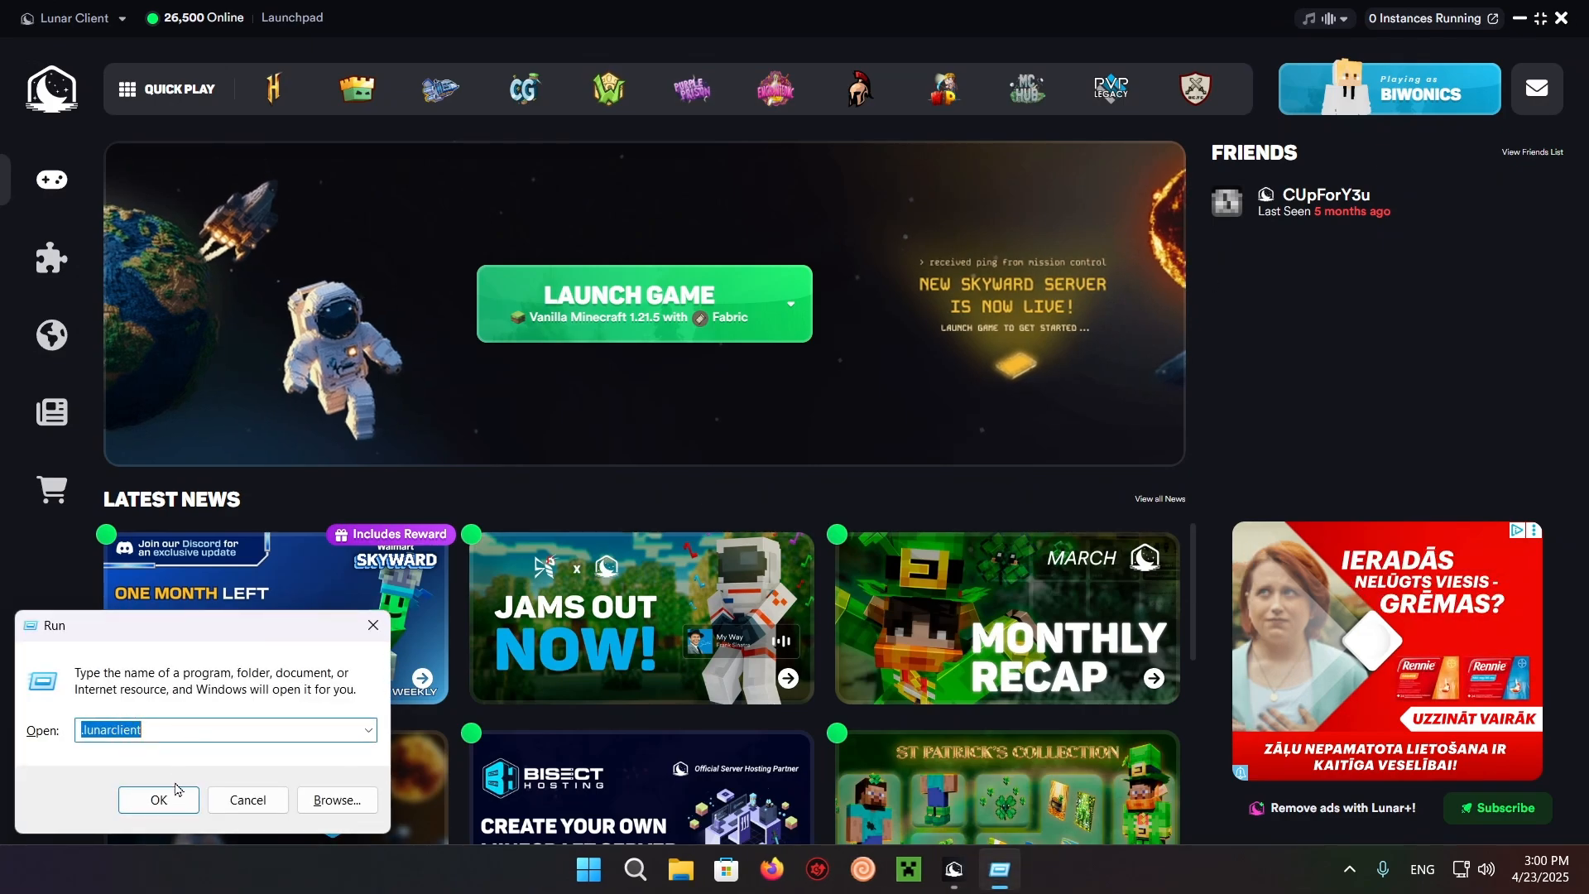
# - Navigate .lunarclient > profiles > vanilla > 1.21 mods into the empty fabric-1.21.5 folder
pyautogui.click(159, 799)
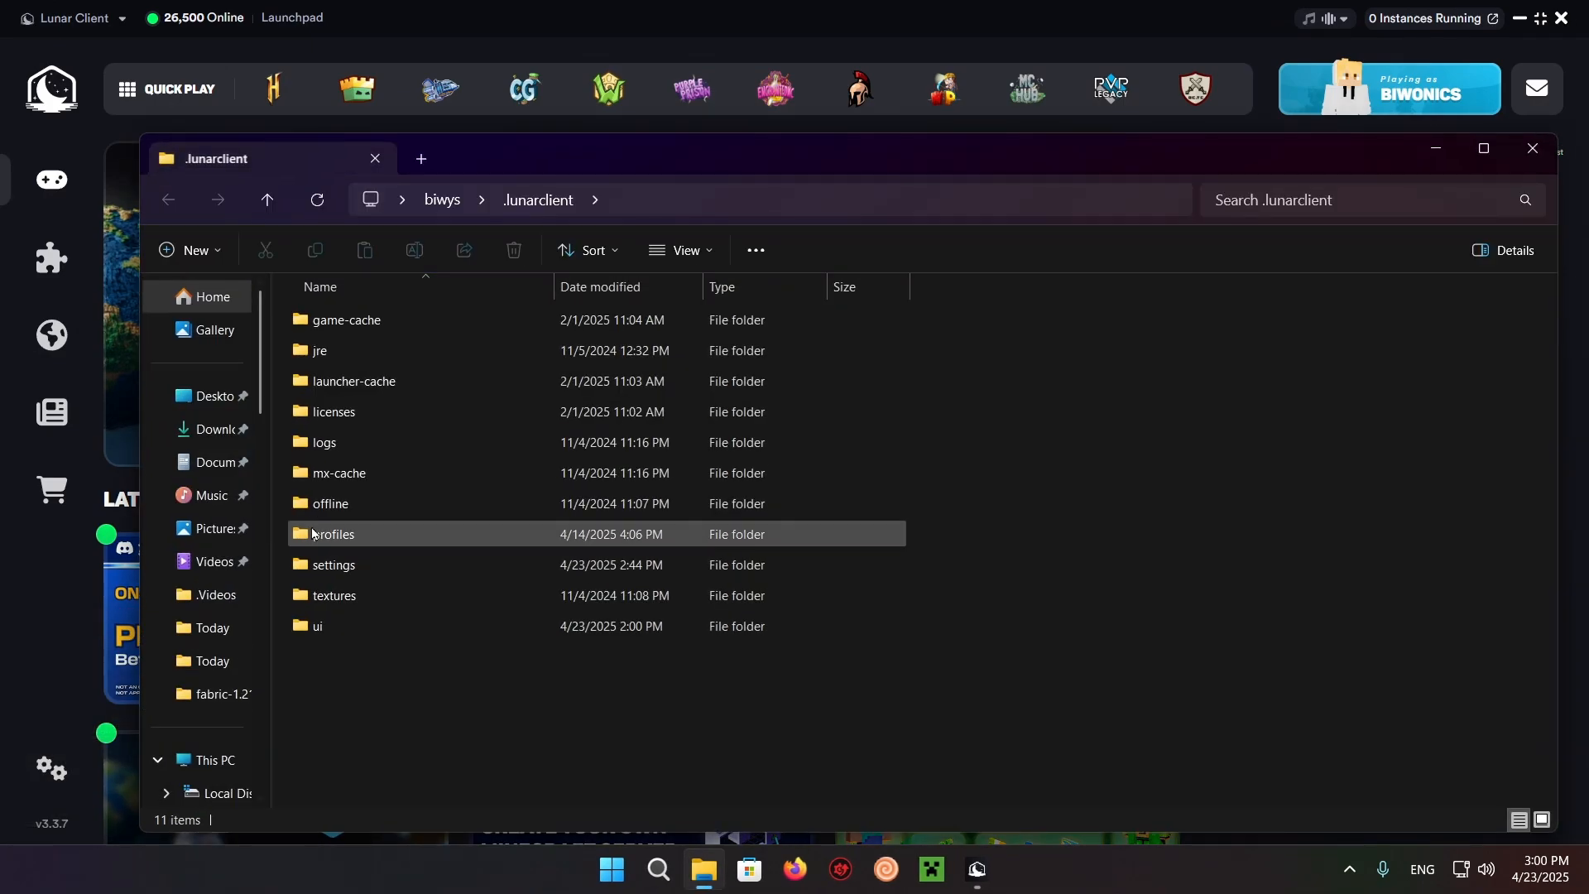
pyautogui.doubleClick(333, 535)
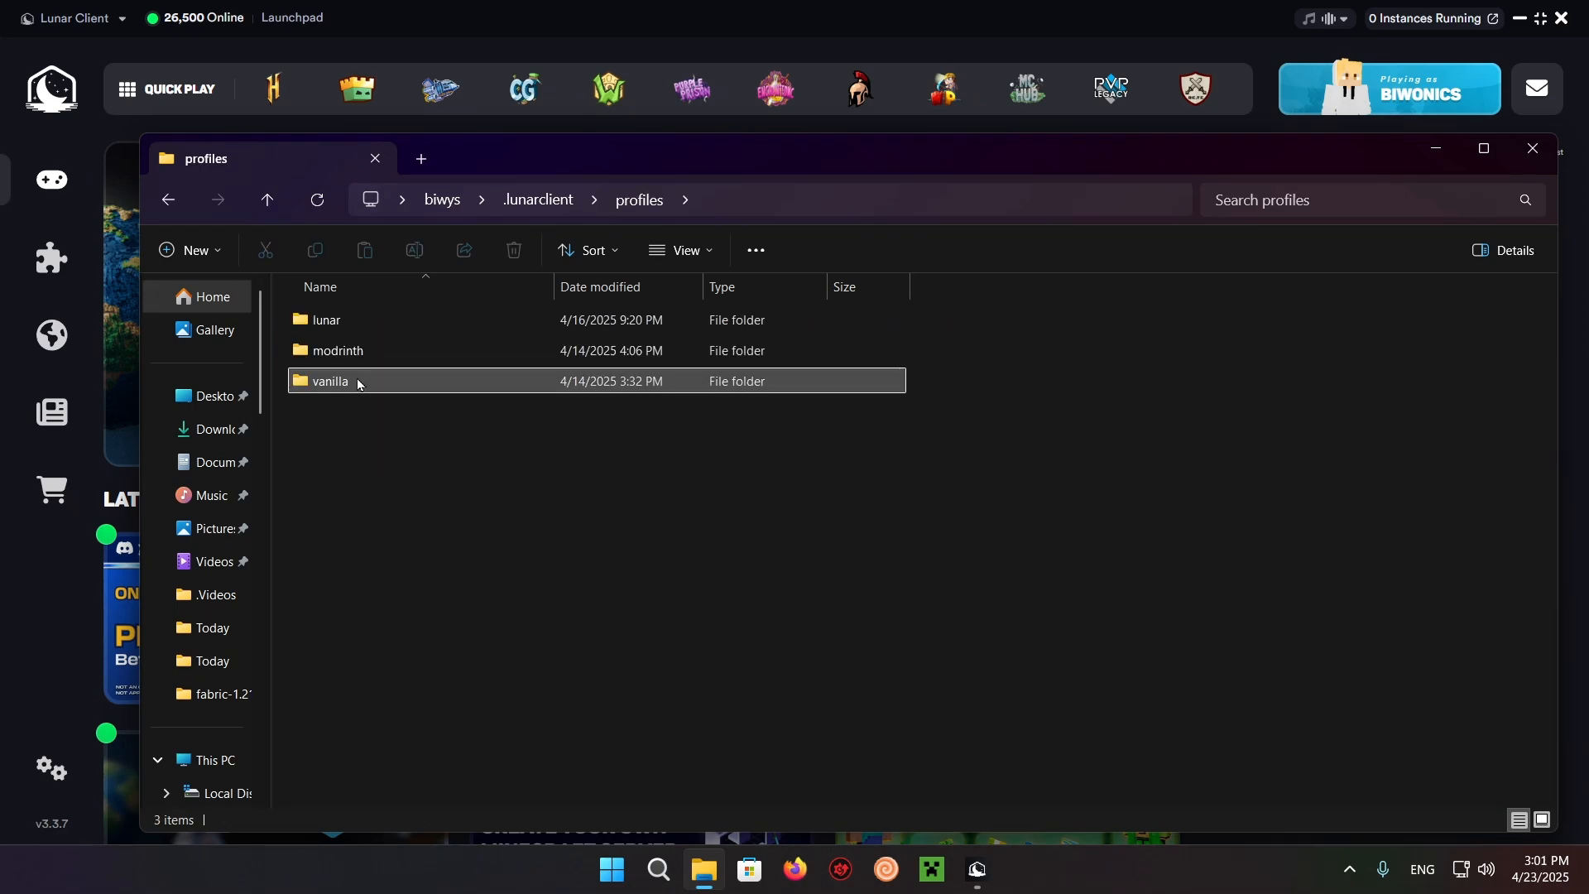
pyautogui.doubleClick(330, 380)
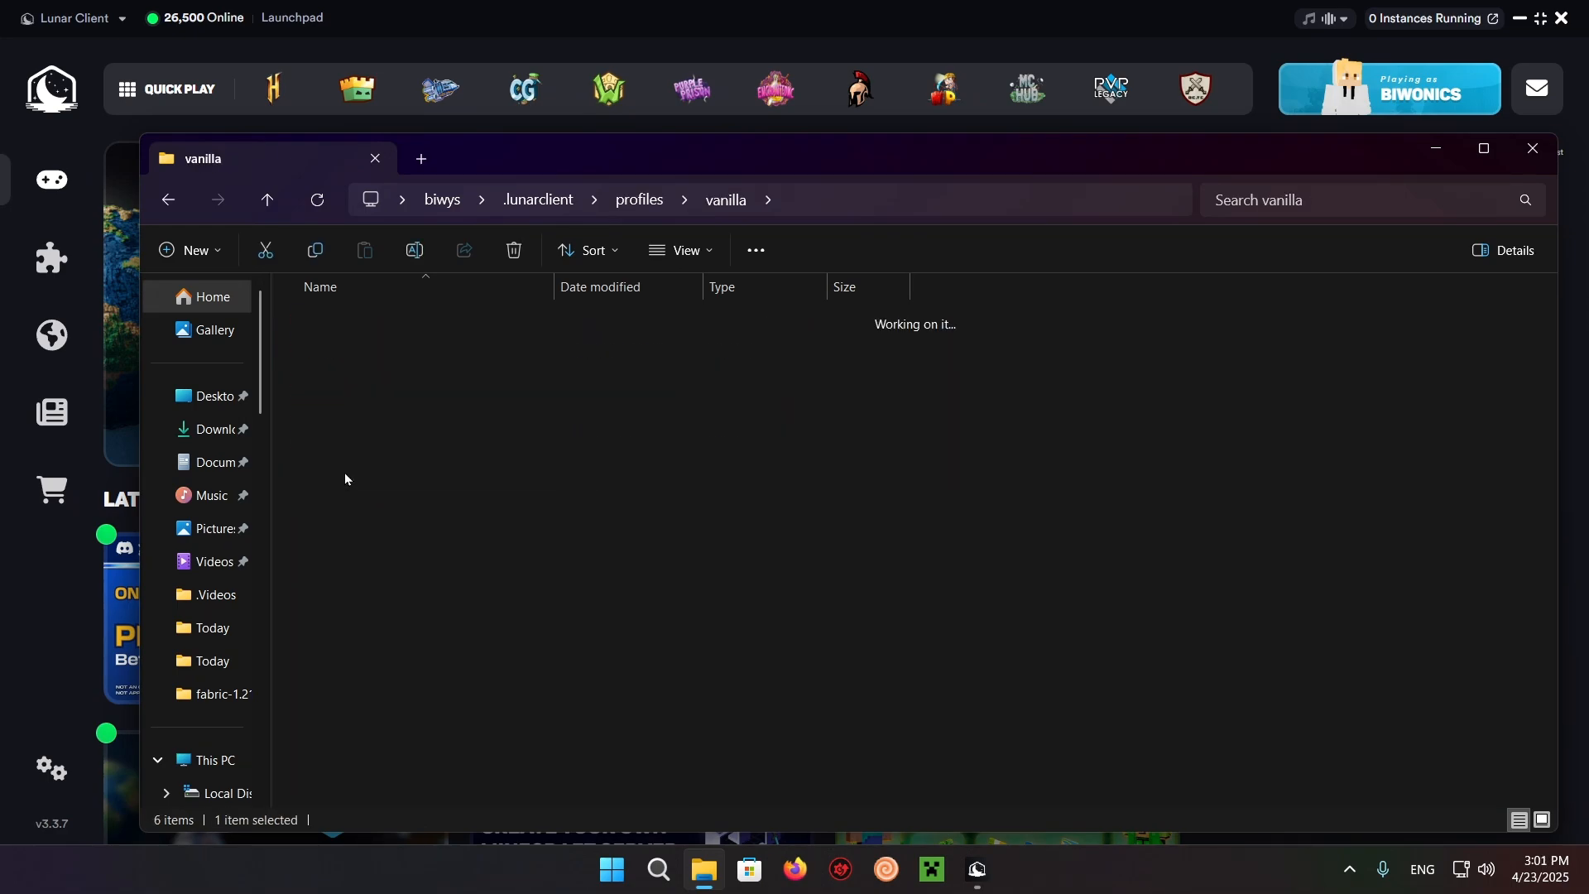
pyautogui.doubleClick(800, 200)
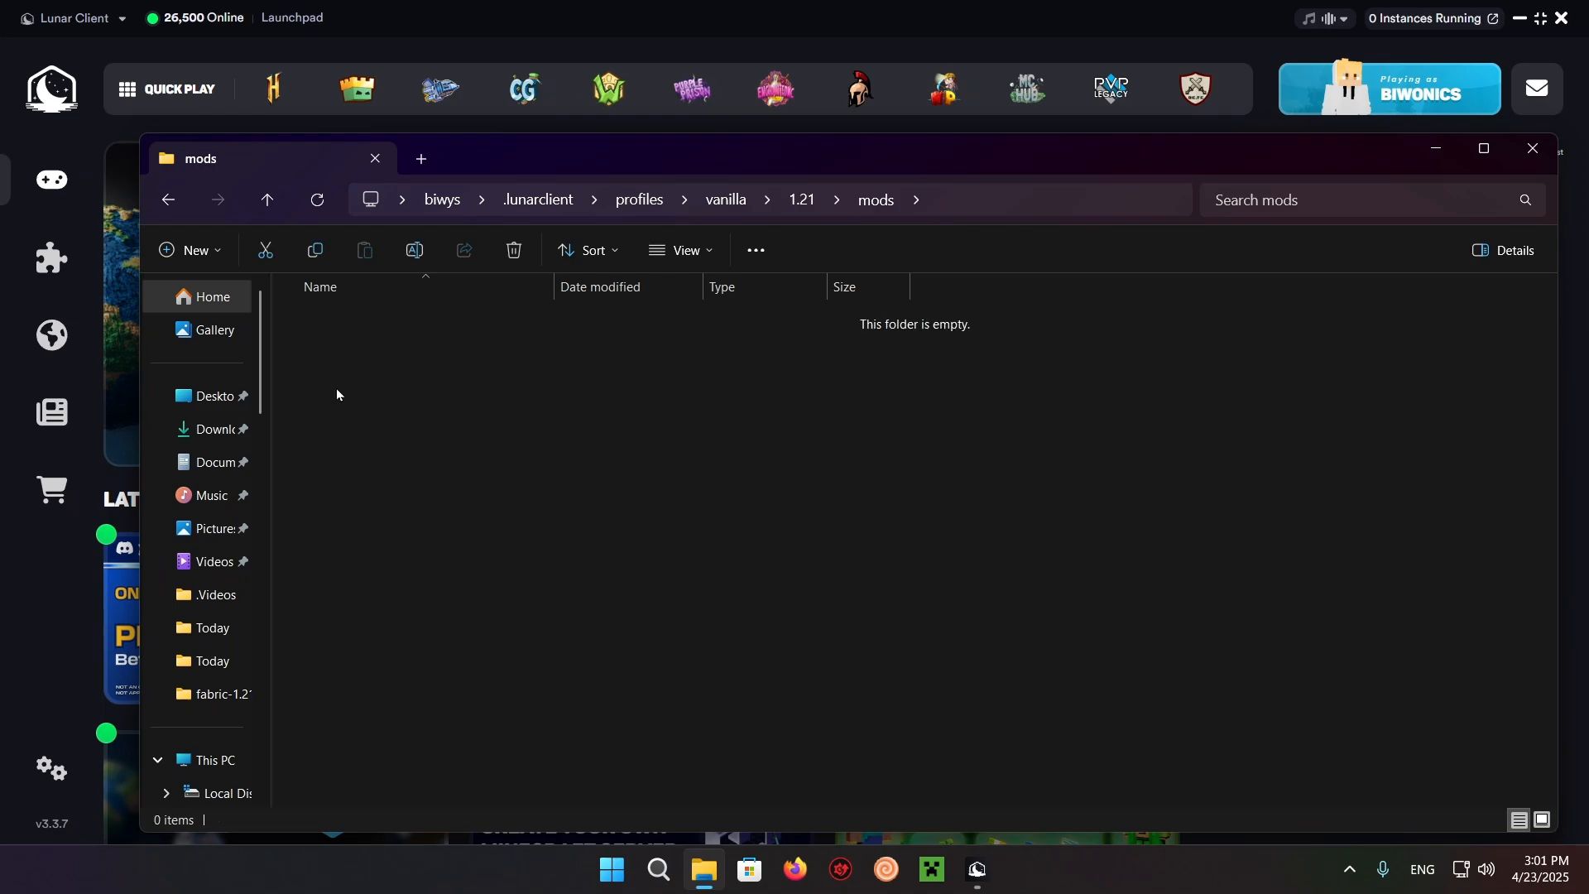
pyautogui.doubleClick(214, 693)
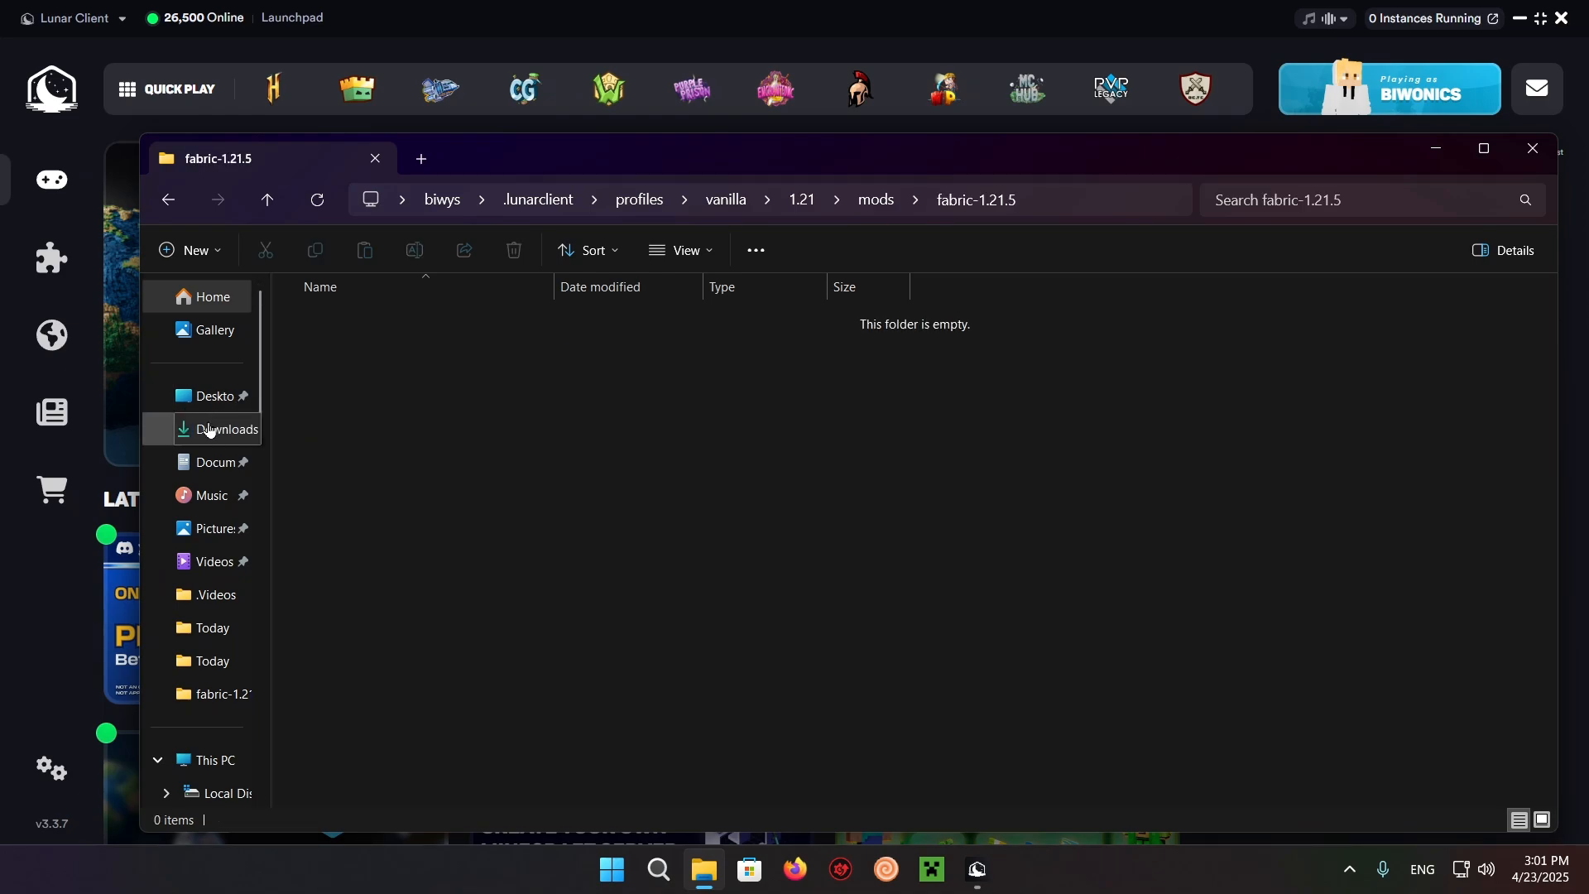
pyautogui.click(227, 429)
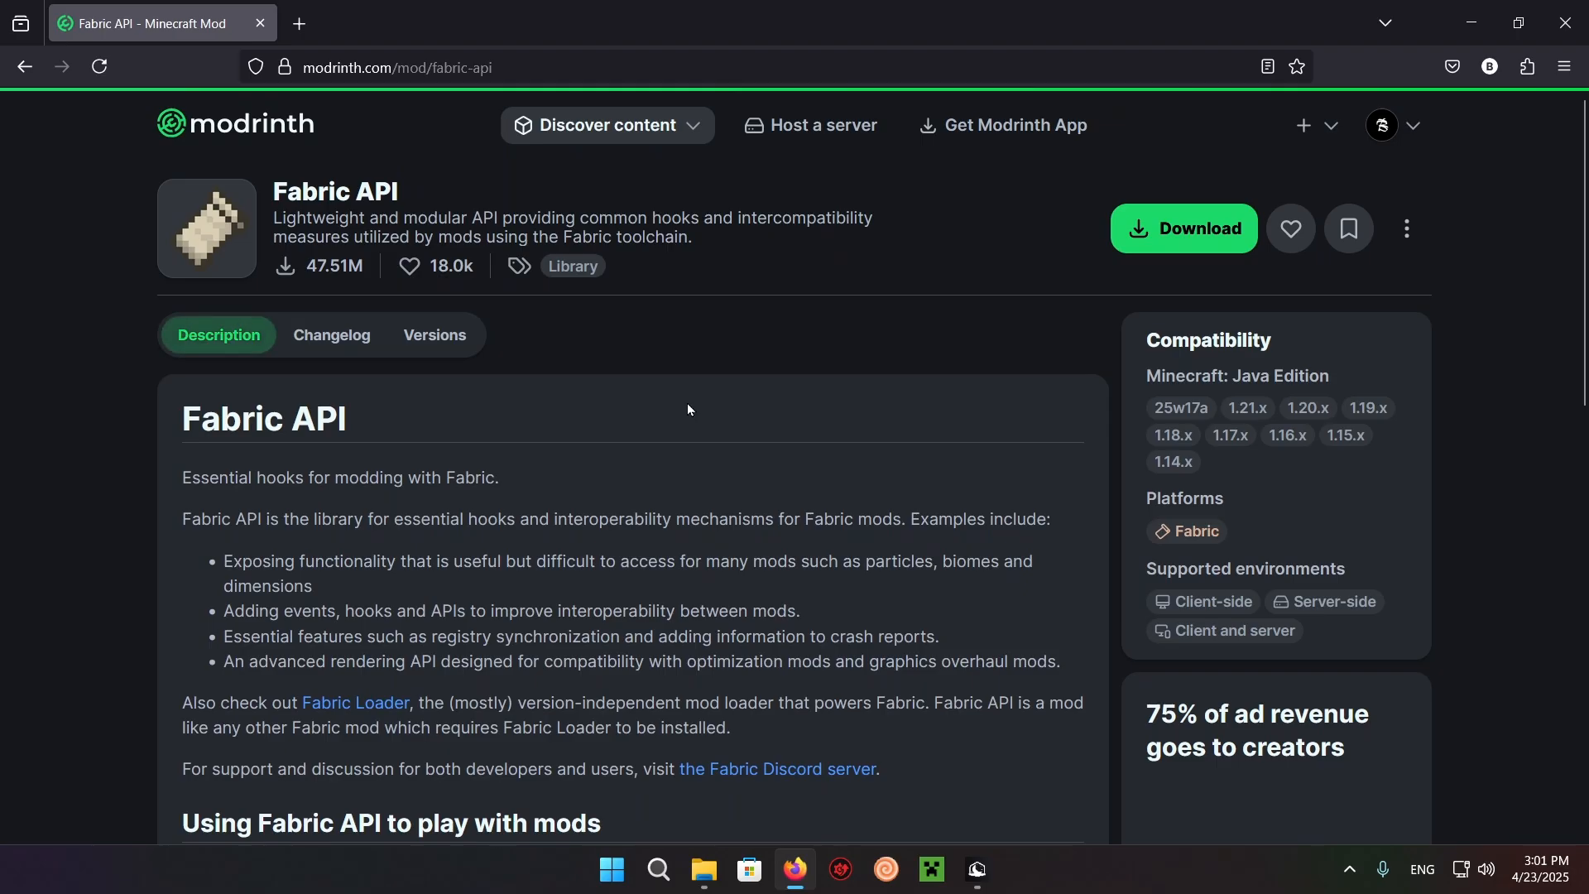
# - Download the Fabric API 0.121.0+1.21.5 jar for game version 1.21.5
pyautogui.doubleClick(333, 192)
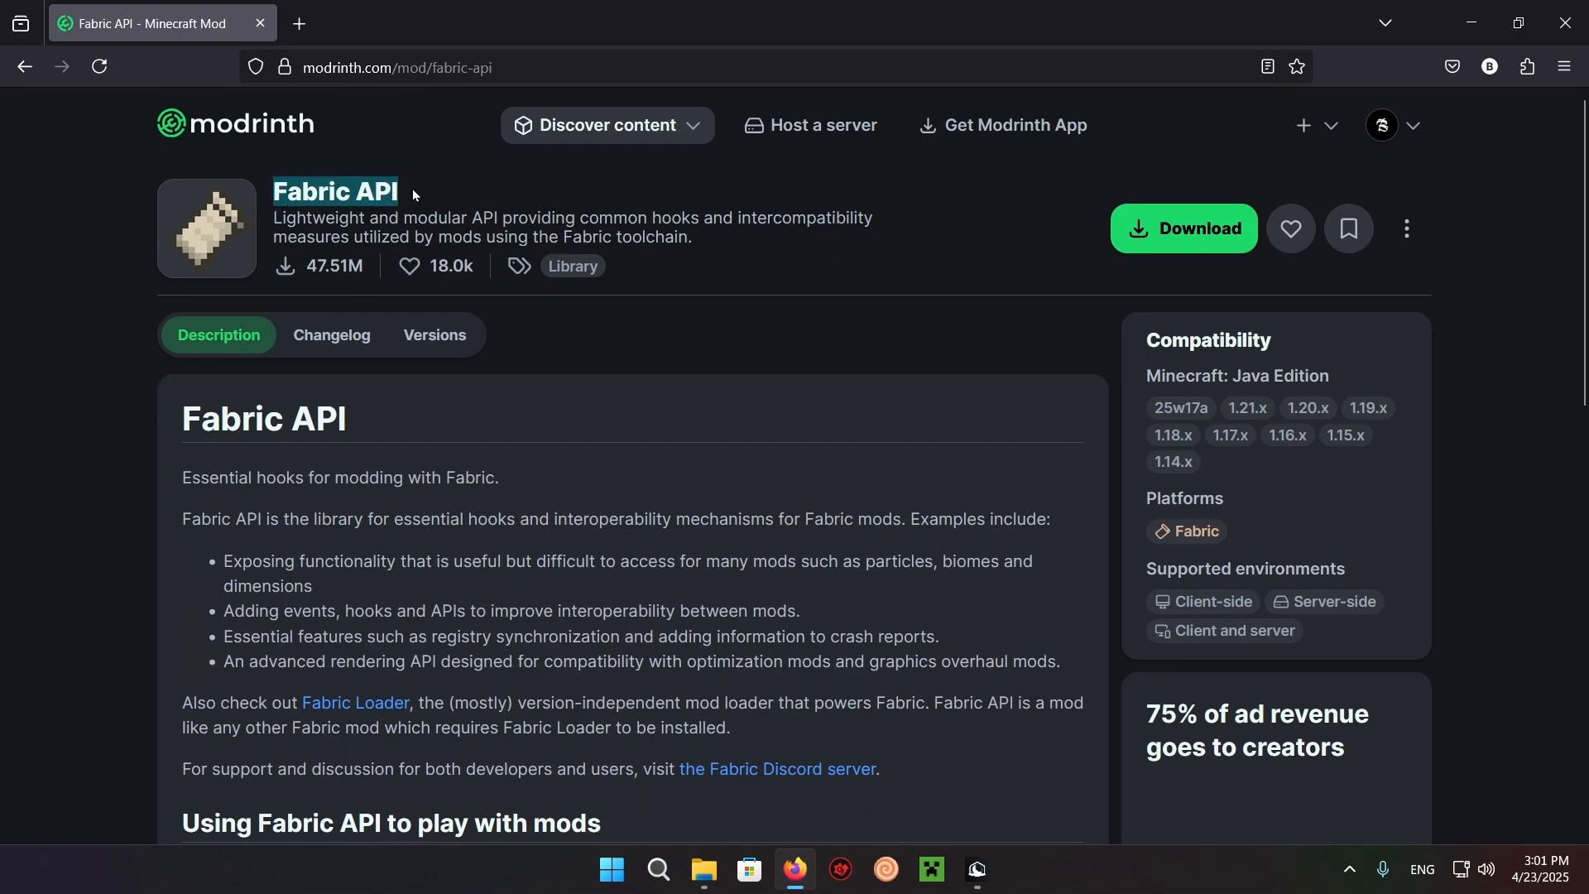
pyautogui.moveTo(349, 309)
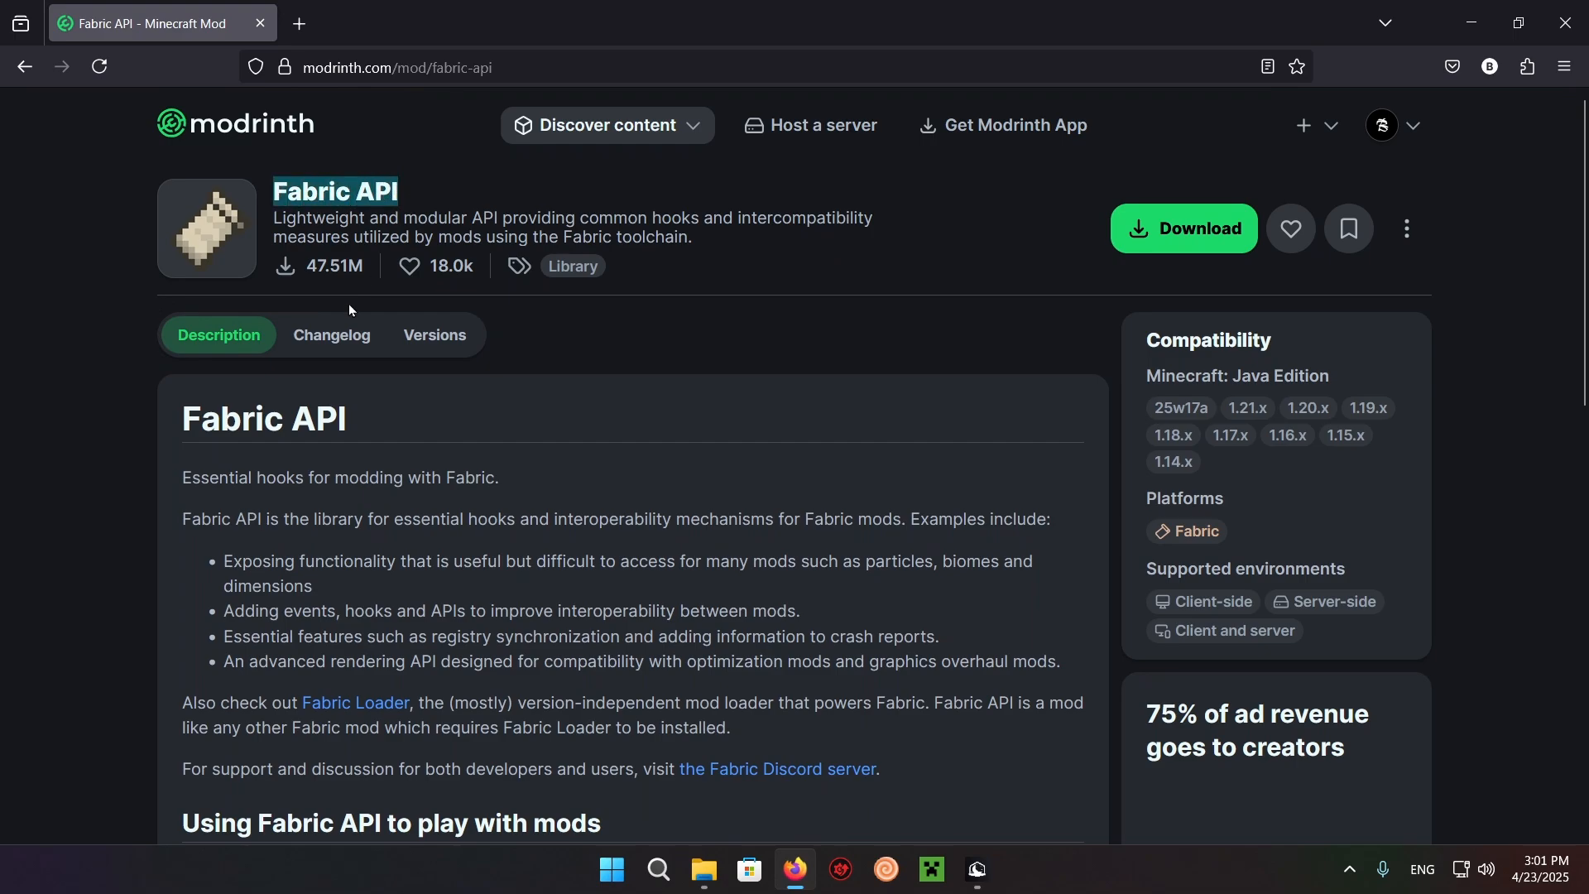
pyautogui.click(1181, 228)
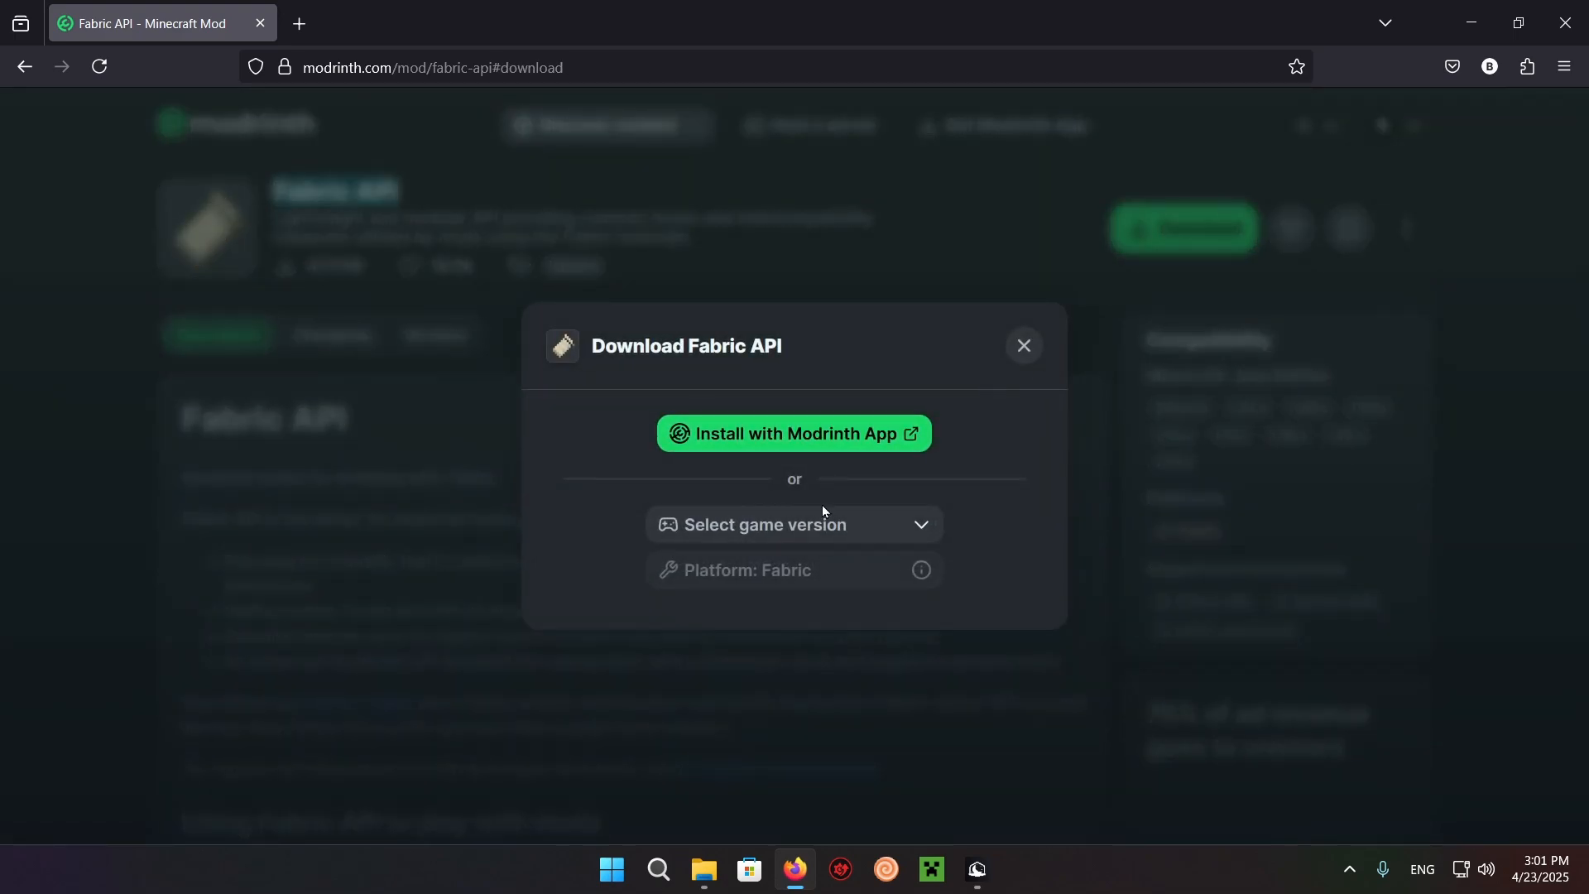
pyautogui.click(792, 525)
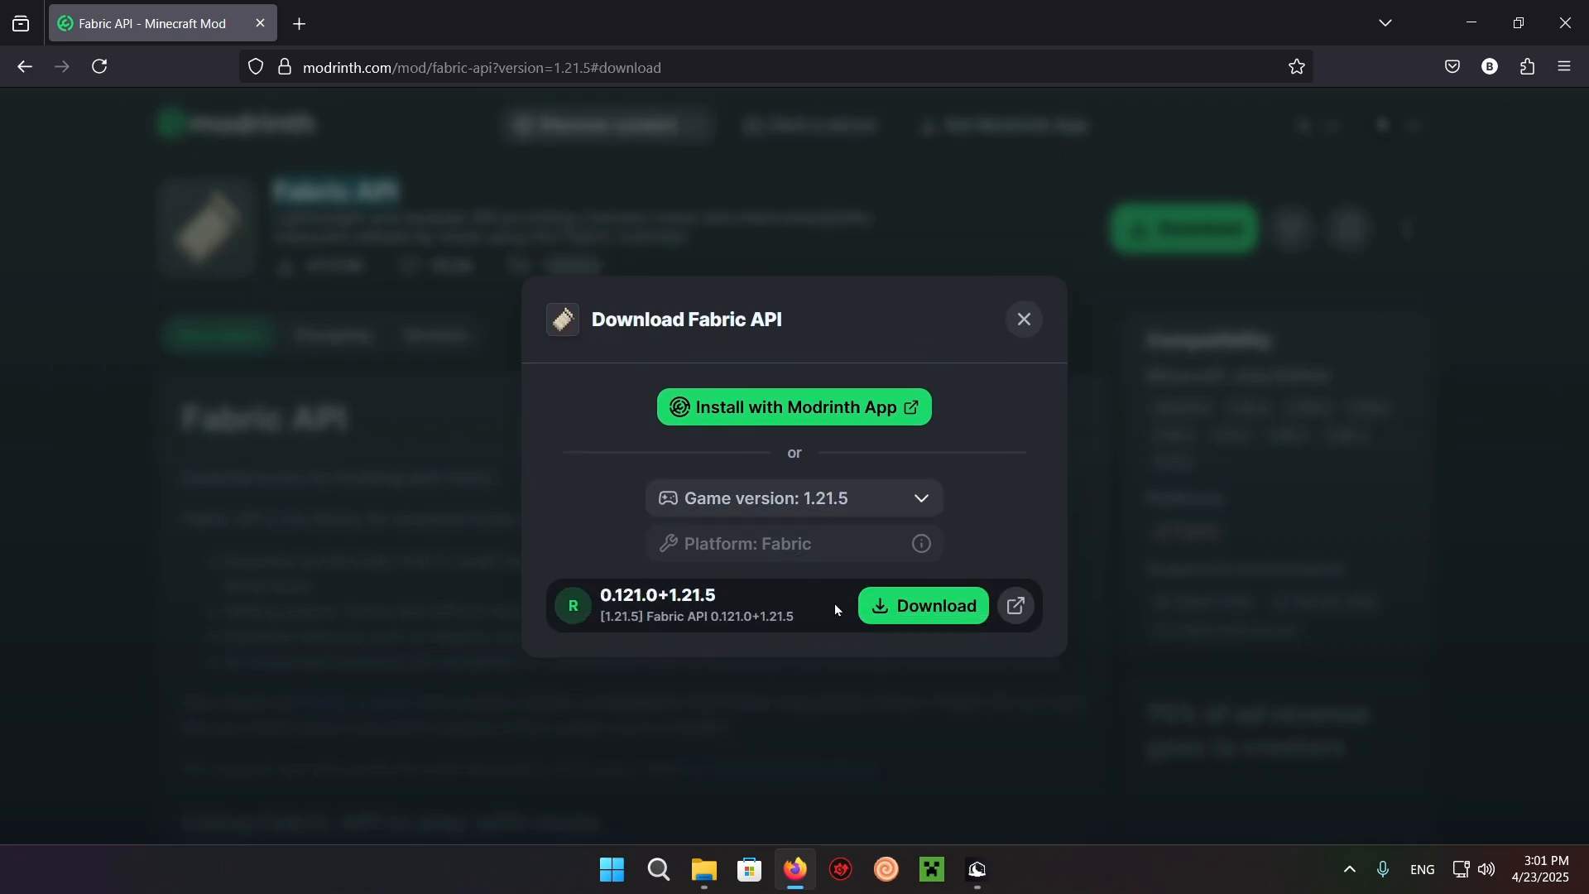
pyautogui.click(922, 606)
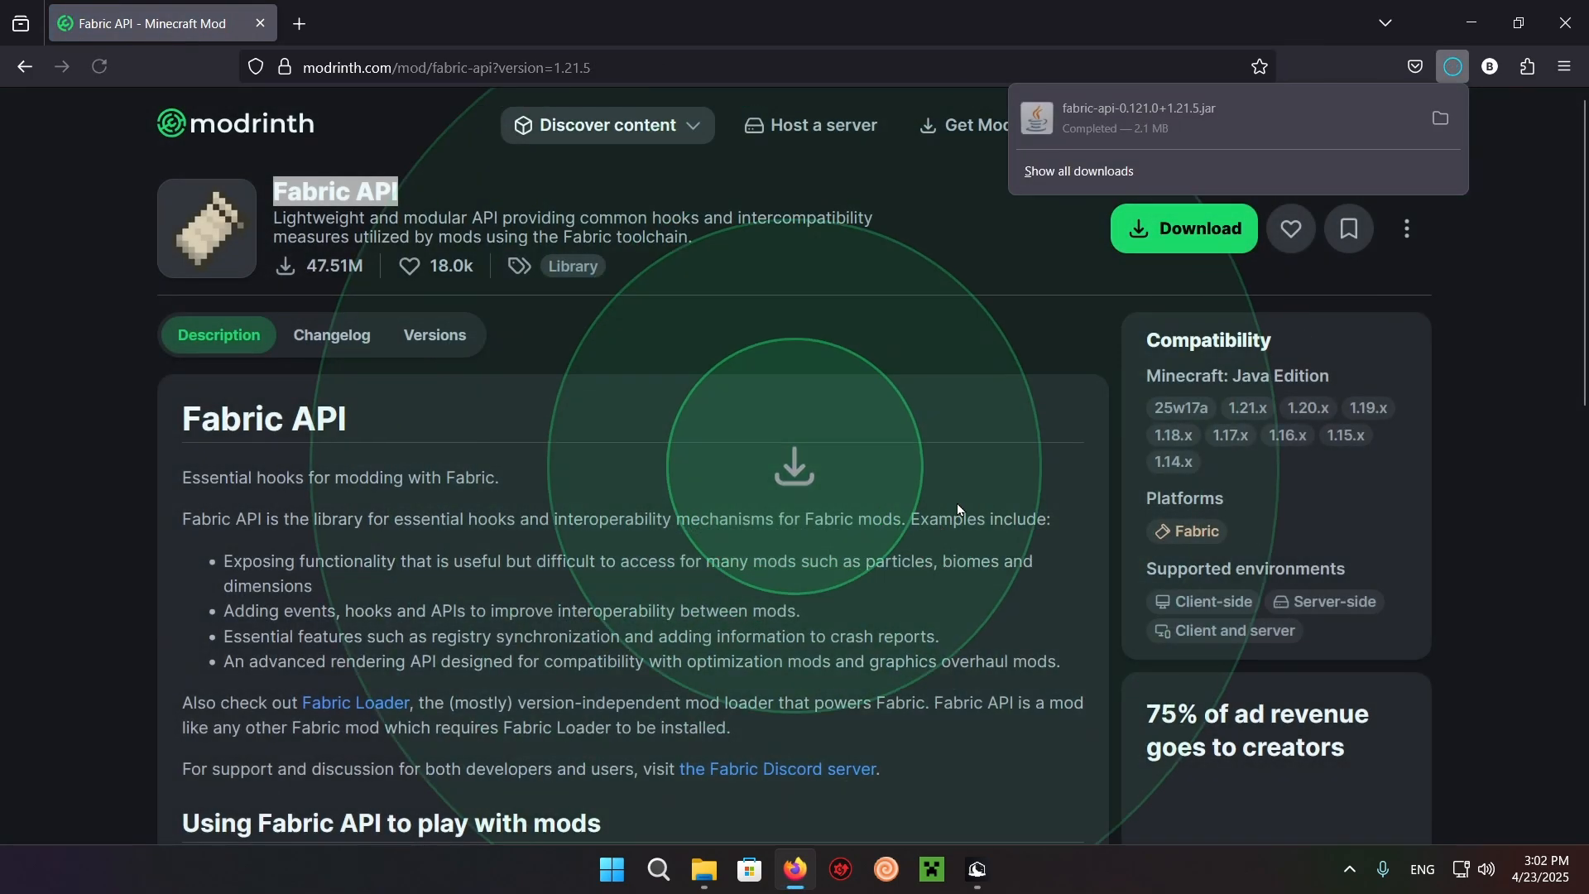
# - Bring the mods folder window back, visit Downloads, and return to the Lunar Client launchpad
pyautogui.click(702, 877)
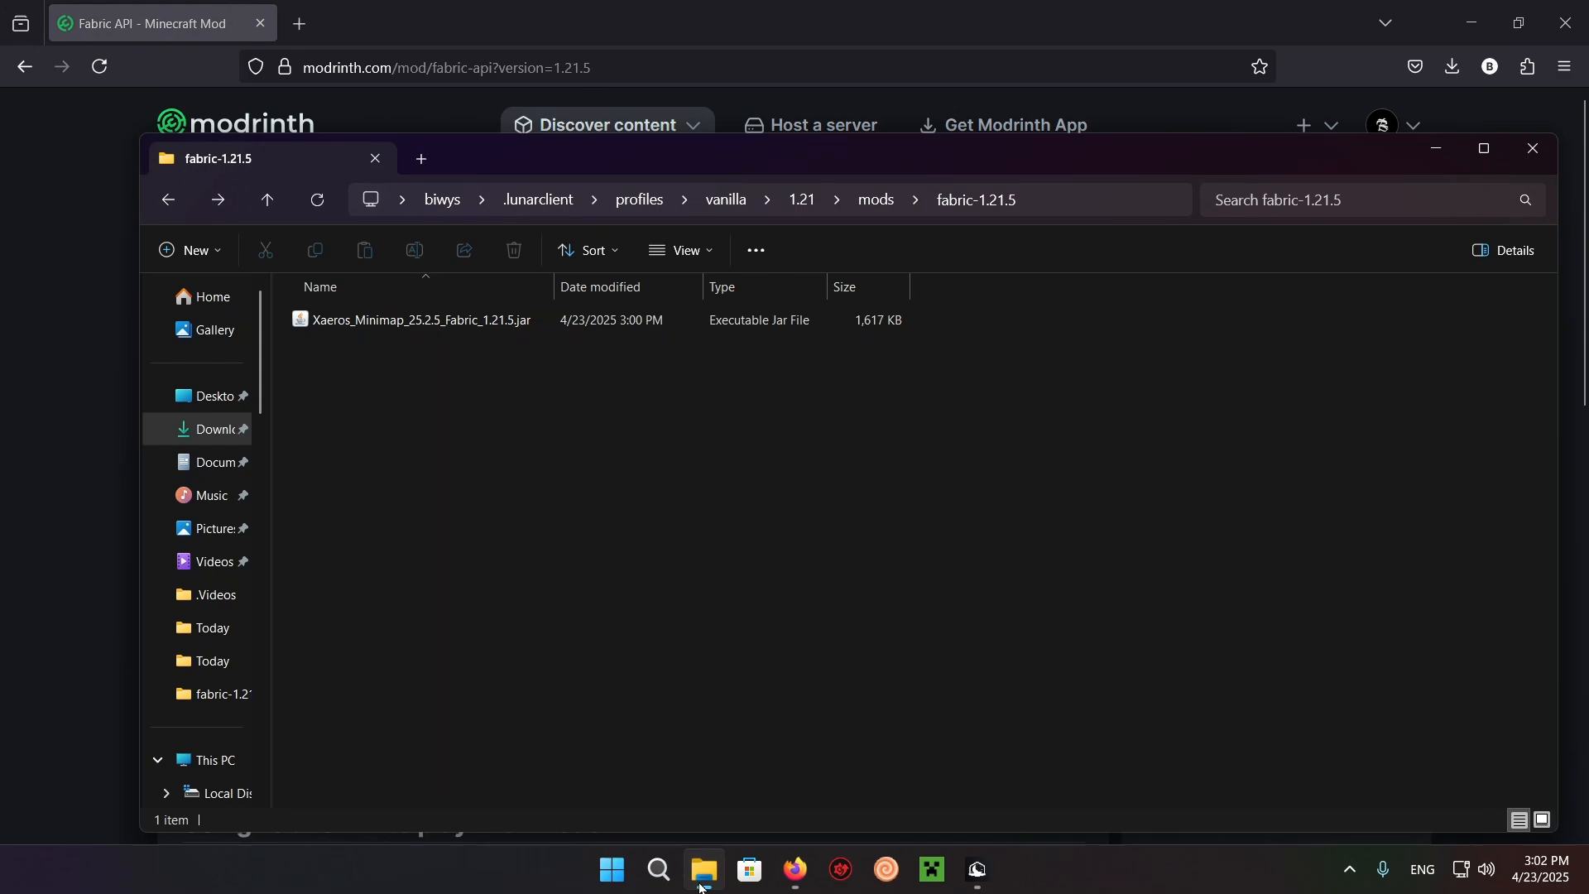
pyautogui.click(223, 429)
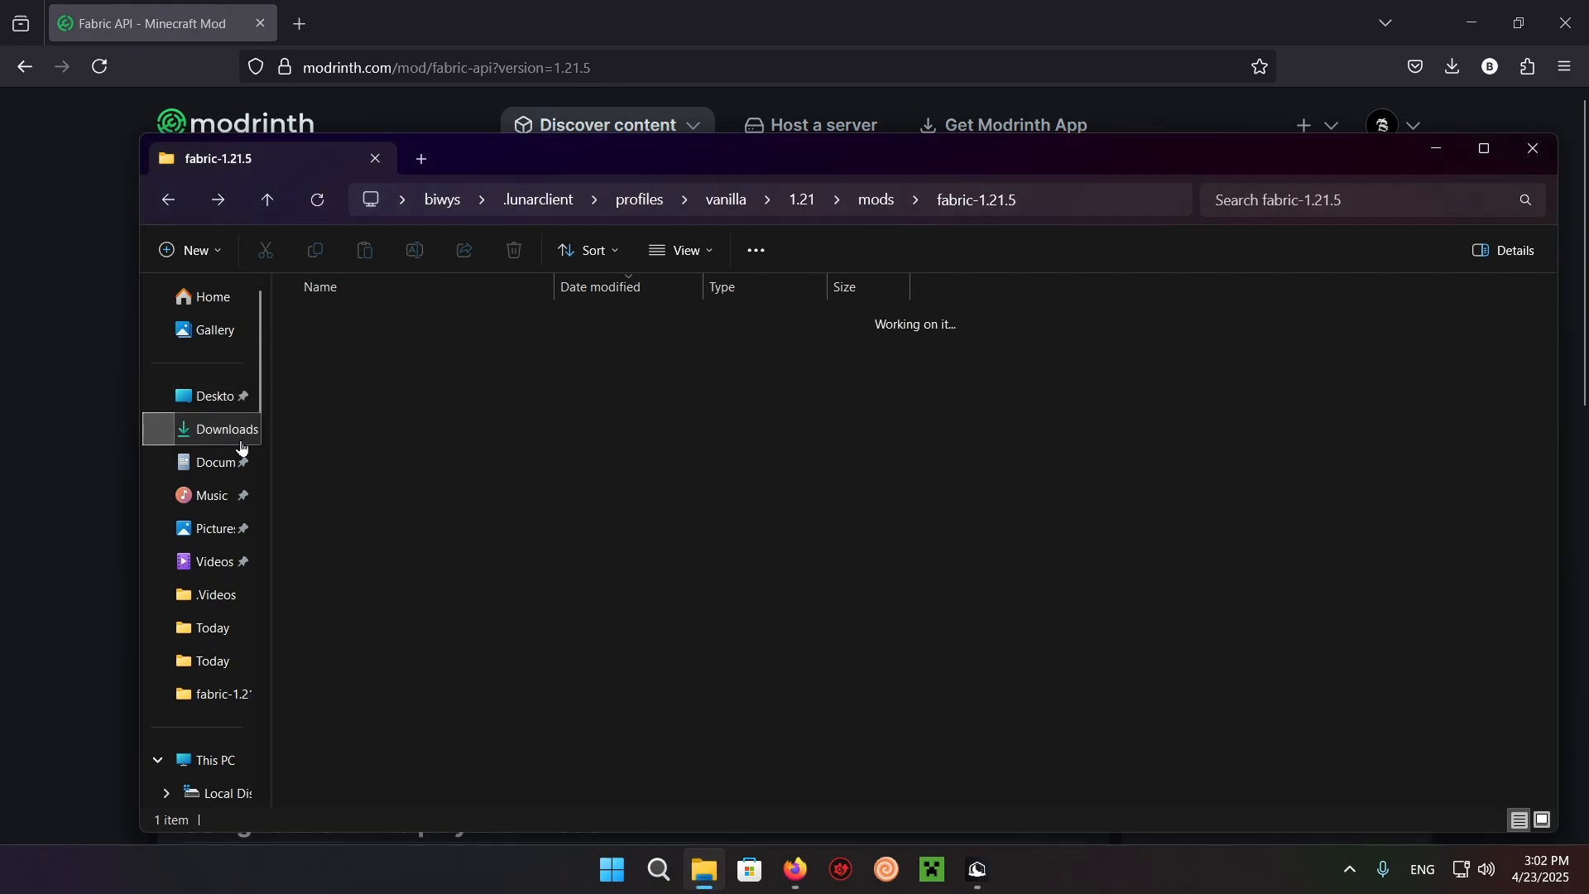
pyautogui.click(225, 429)
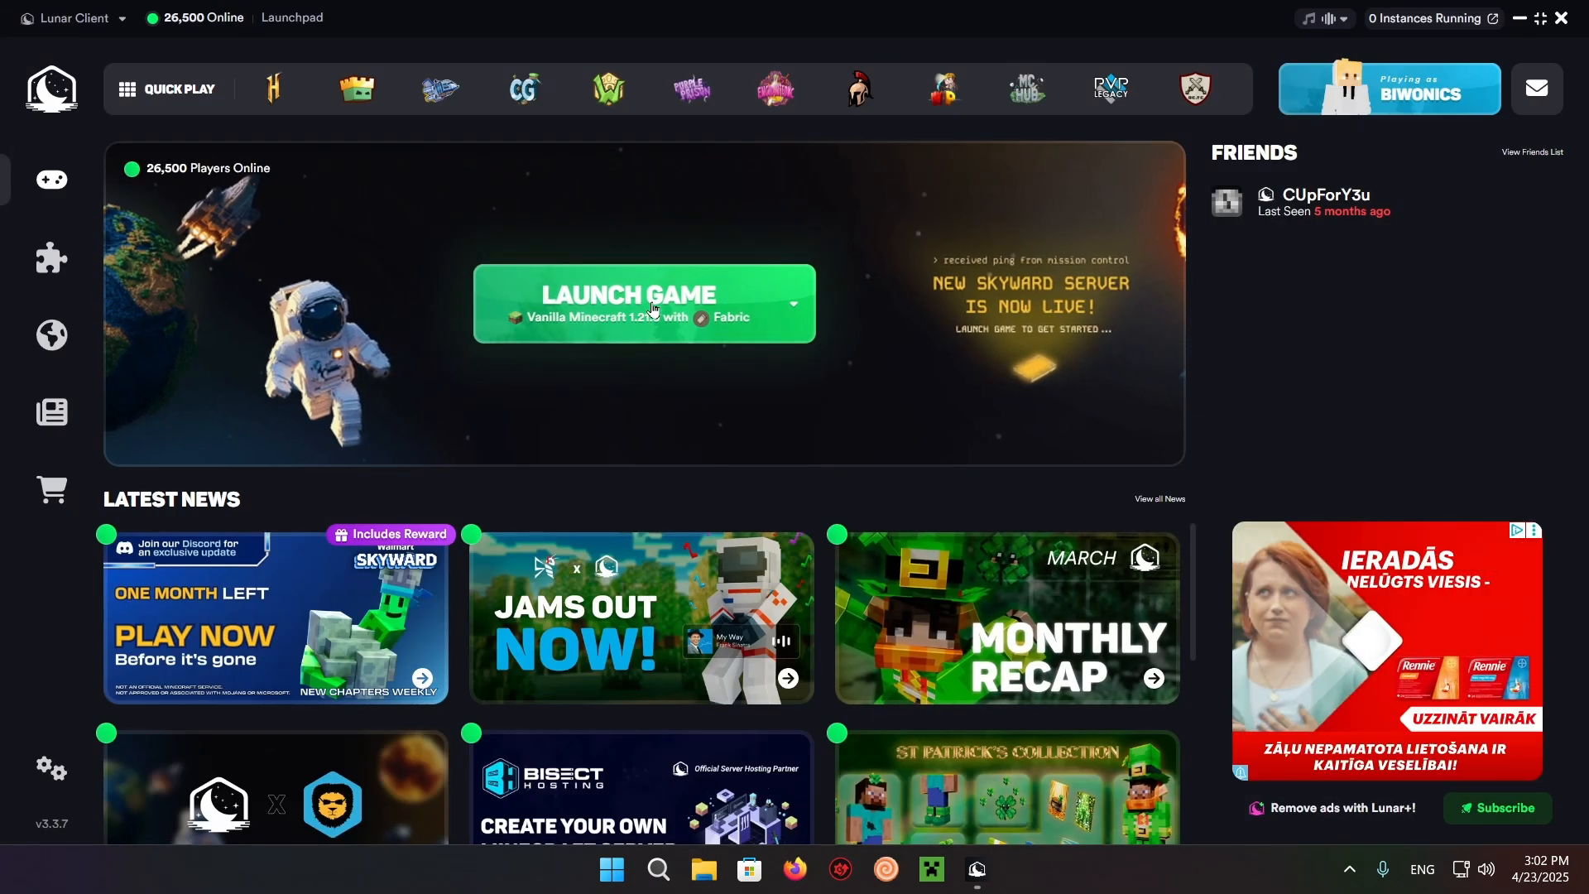
# - Launch Minecraft 1.21.5 with Fabric and head into a singleplayer world
pyautogui.click(630, 302)
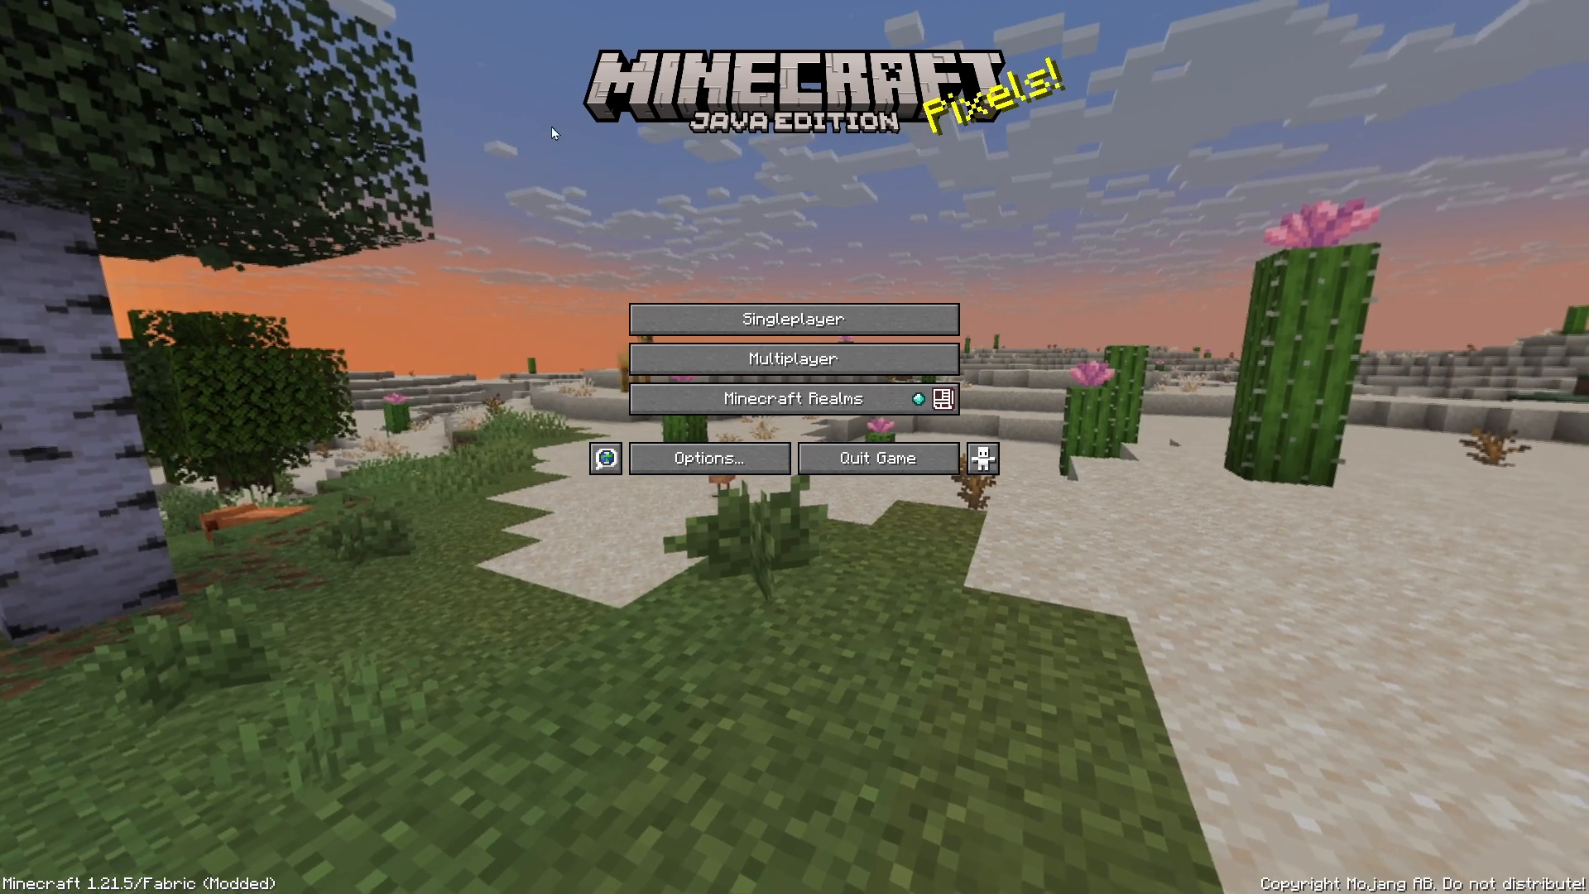
pyautogui.click(791, 317)
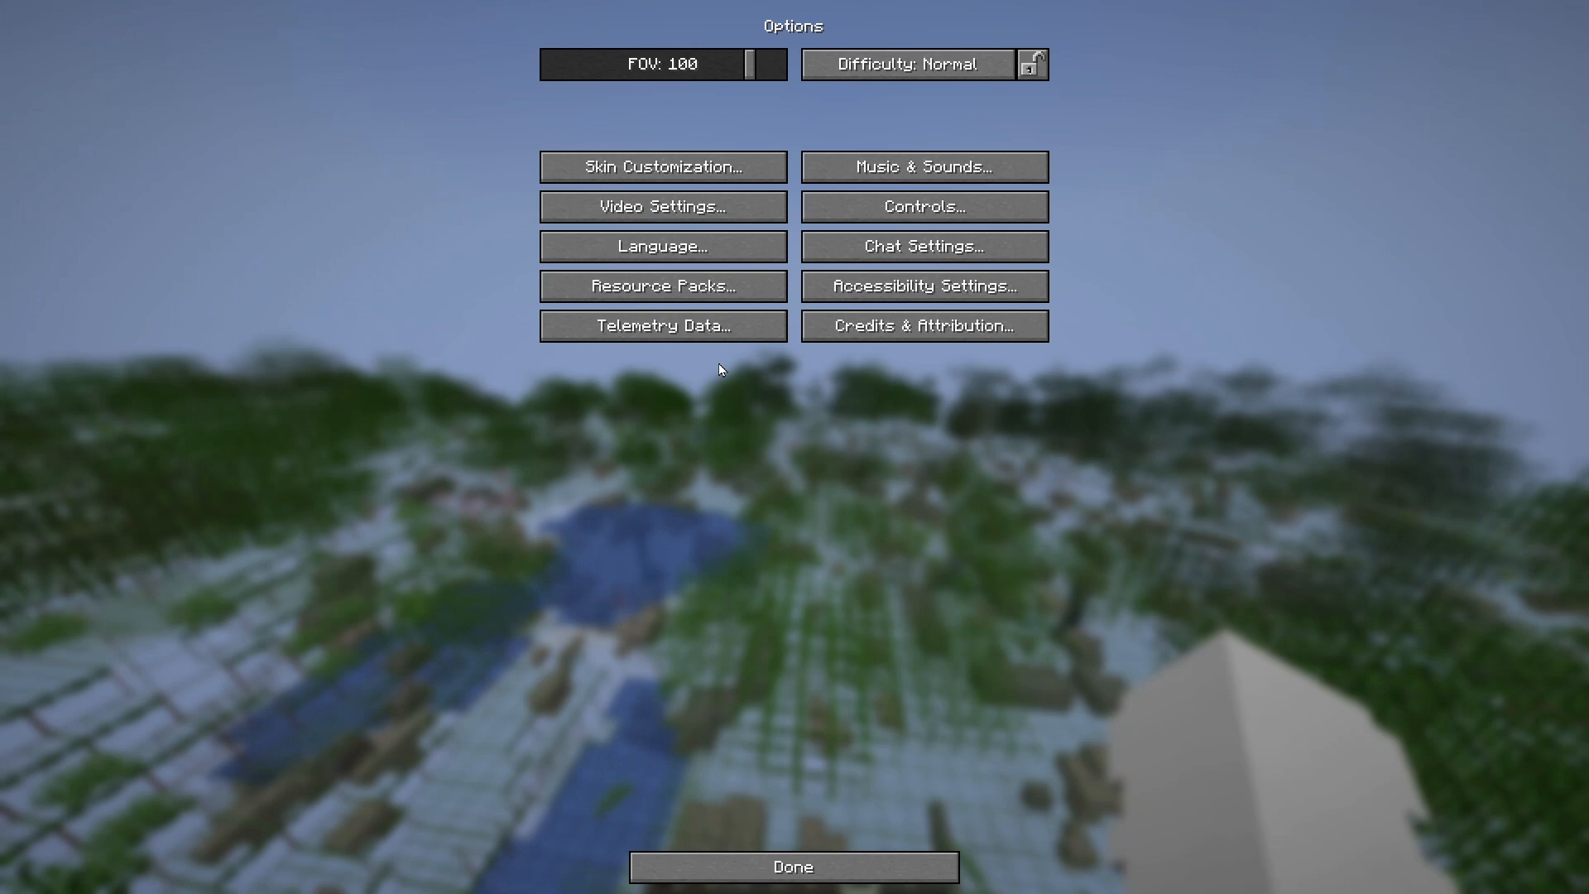
# - Reload the resource packs and resume the world with Xaero's Minimap showing top-left
pyautogui.click(663, 287)
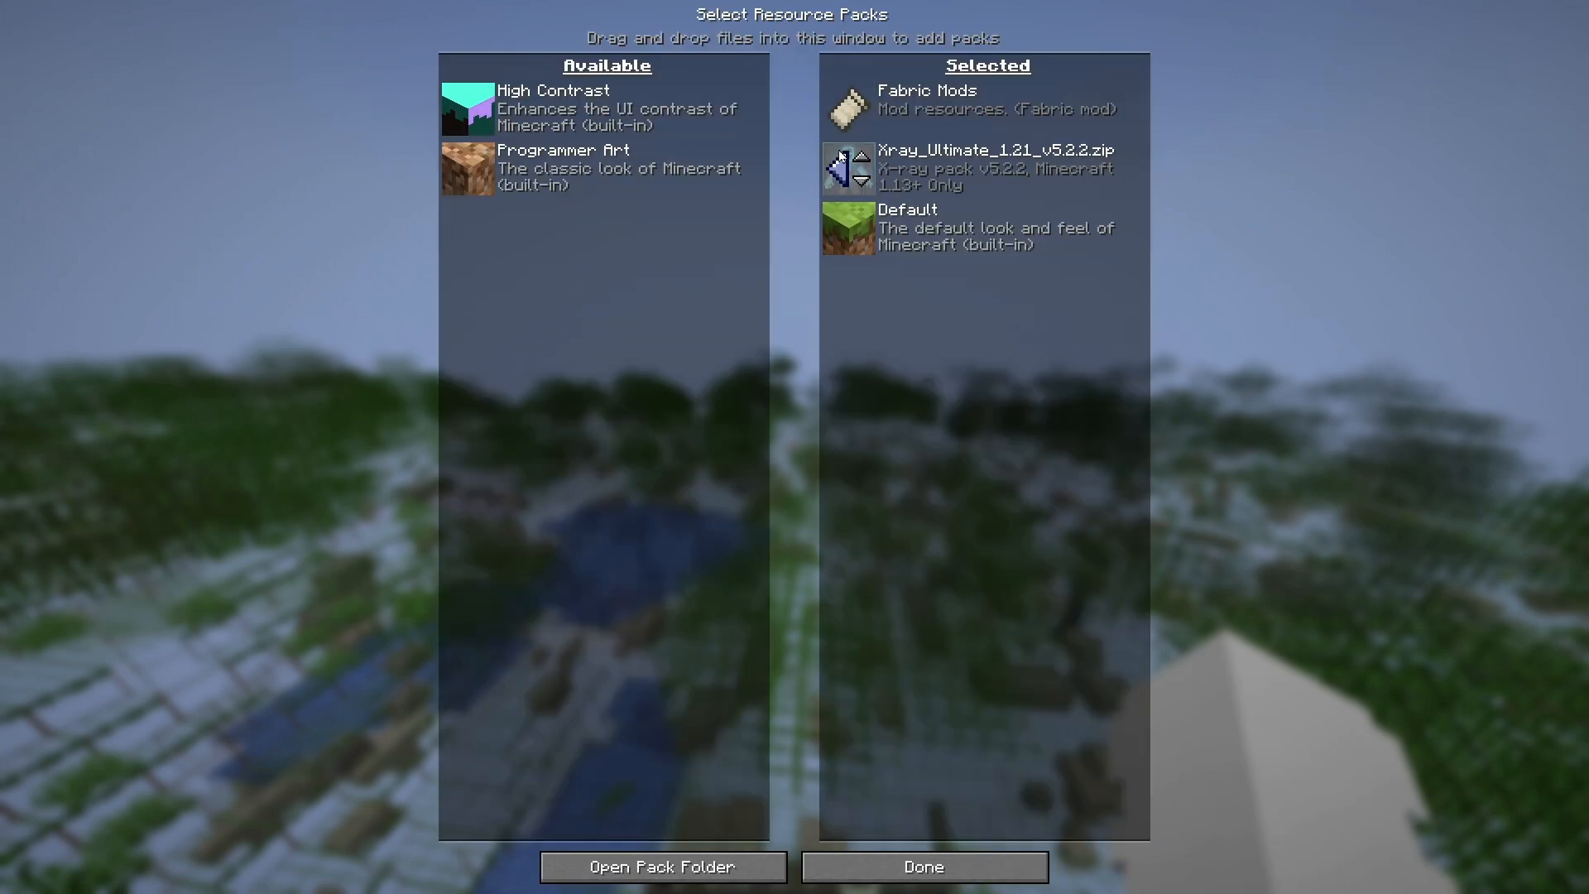
pyautogui.click(922, 866)
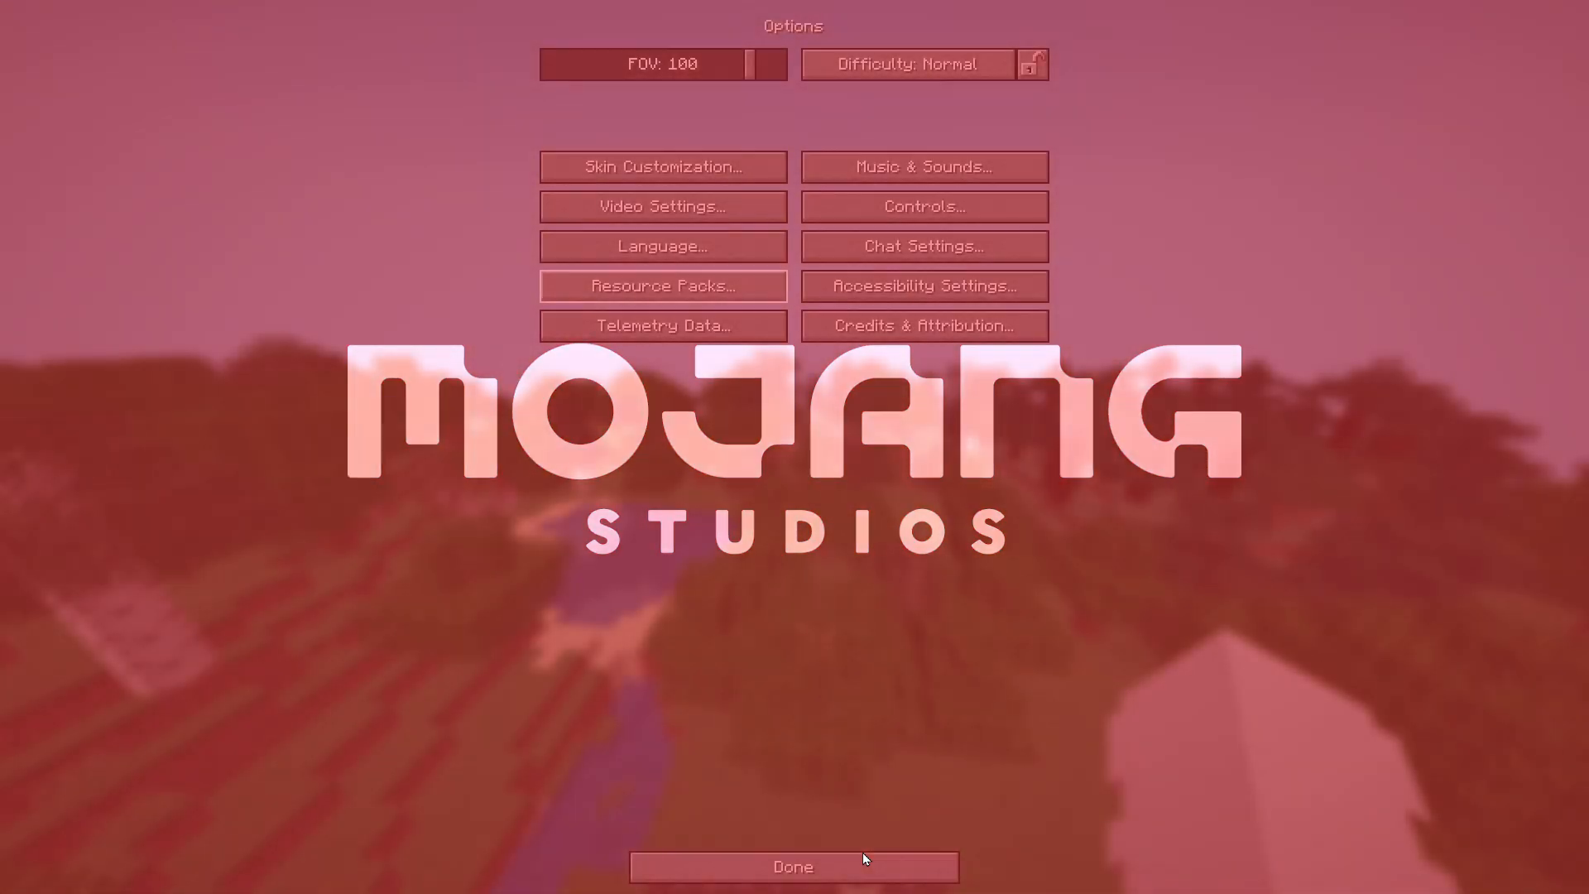
pyautogui.click(792, 866)
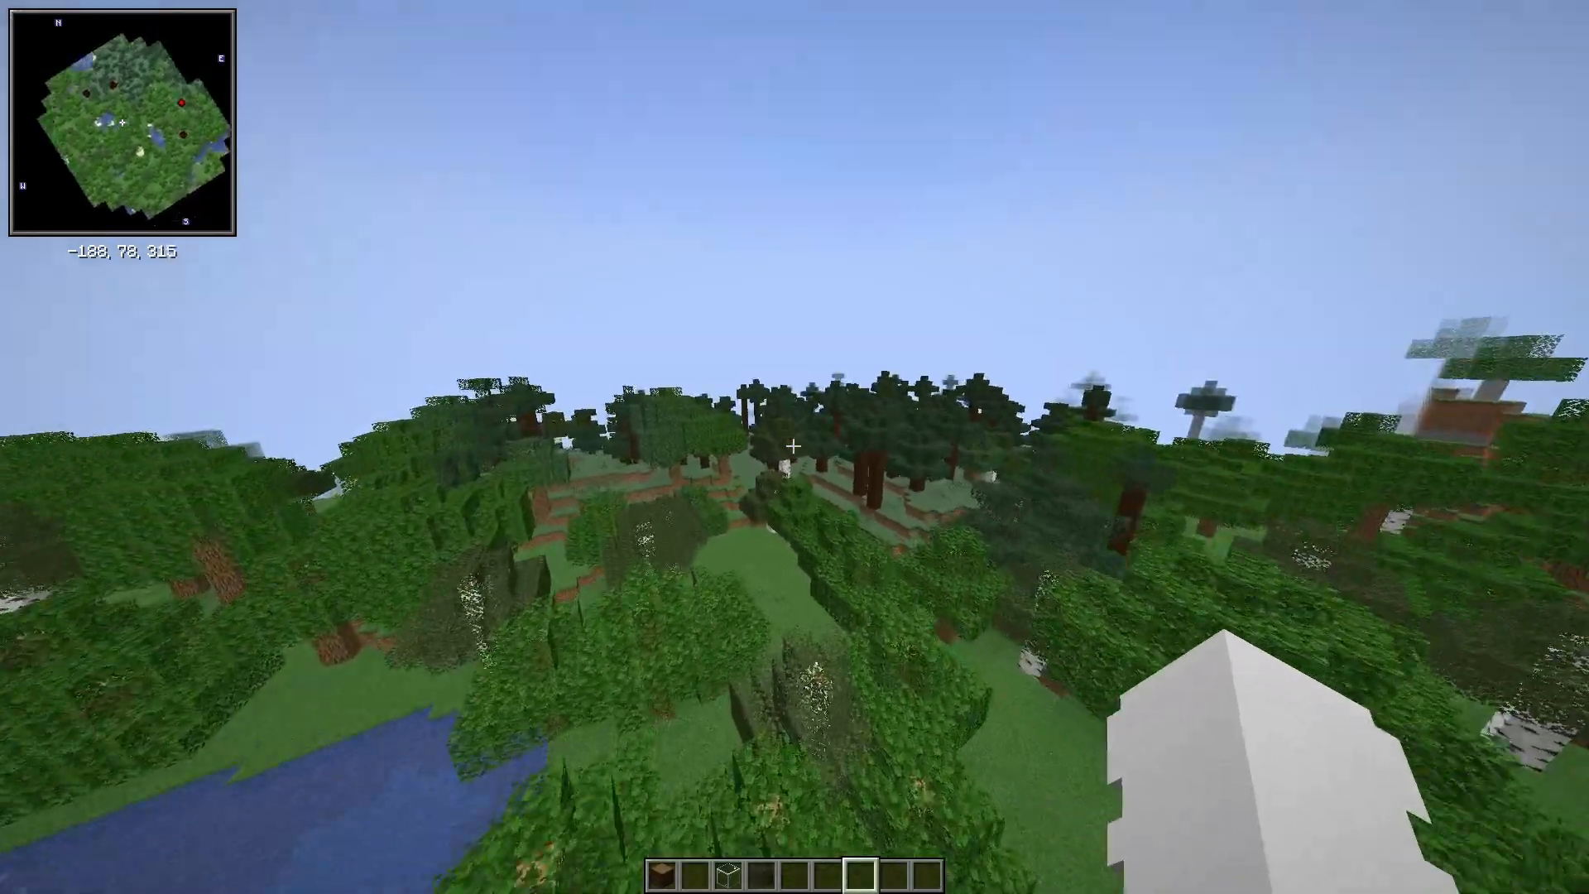